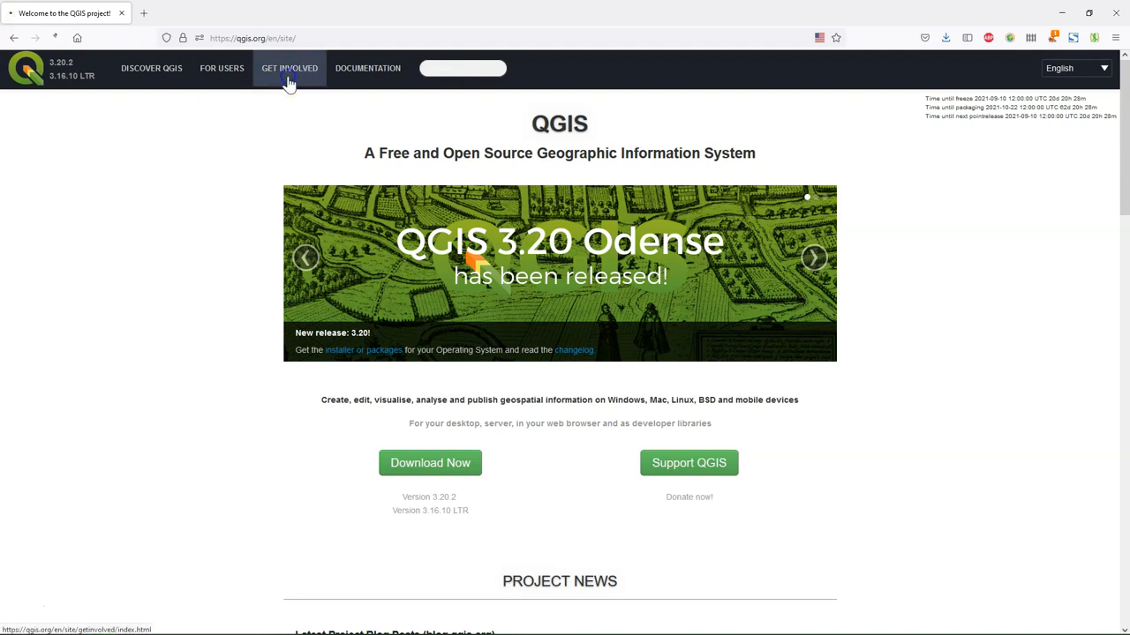
Step: Go to Get Involved > Certification and scroll down to the application details
left_click(289, 68)
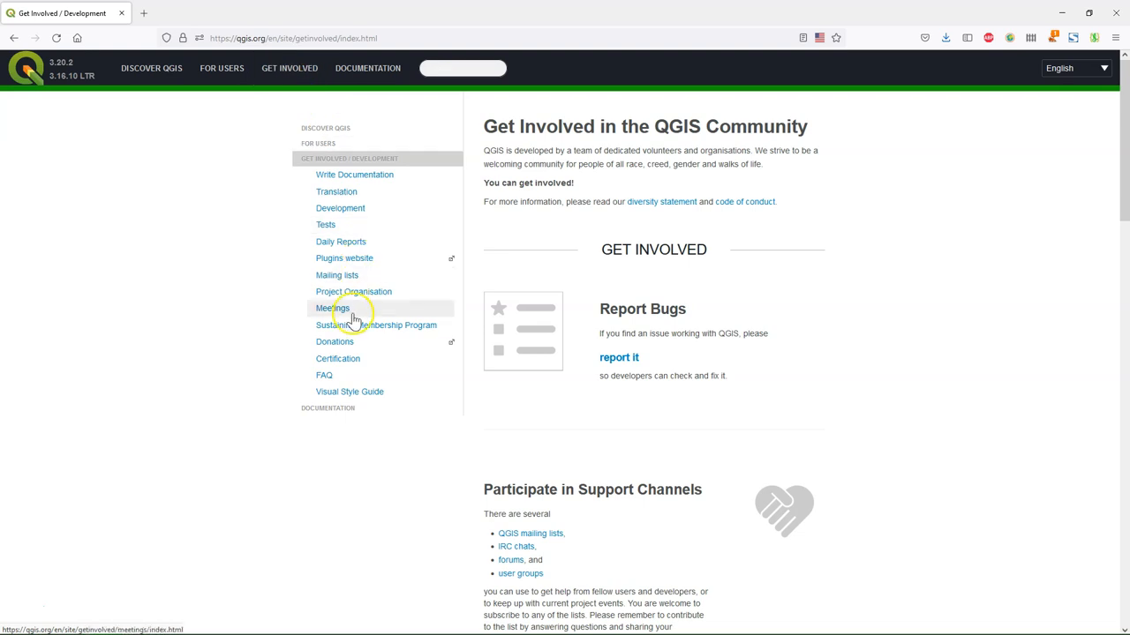
left_click(337, 359)
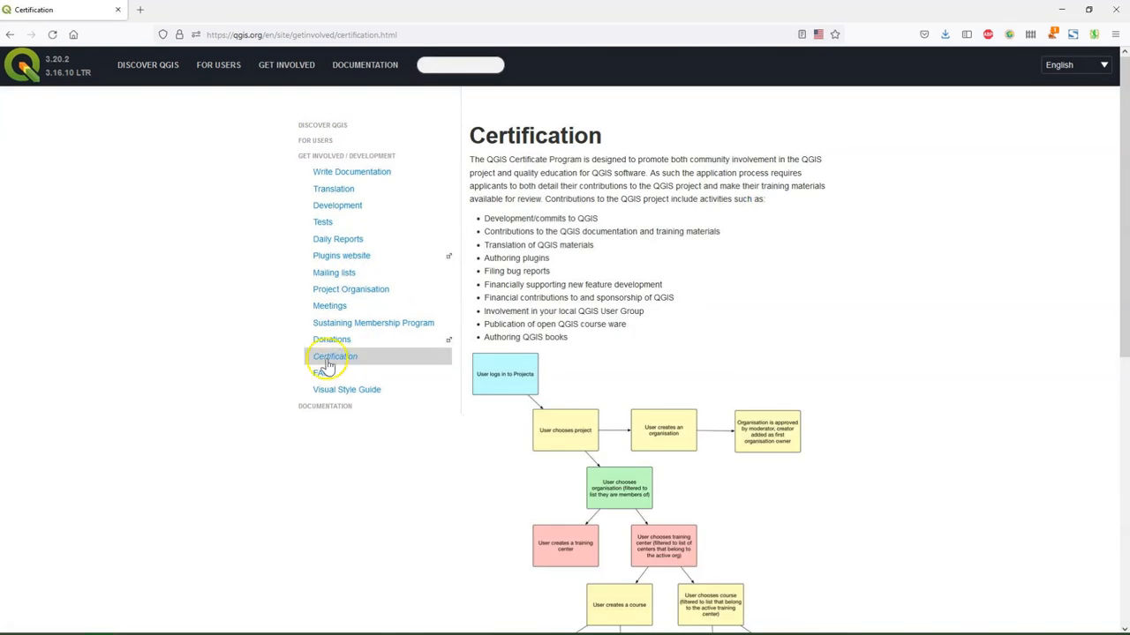
mouse_move(834, 402)
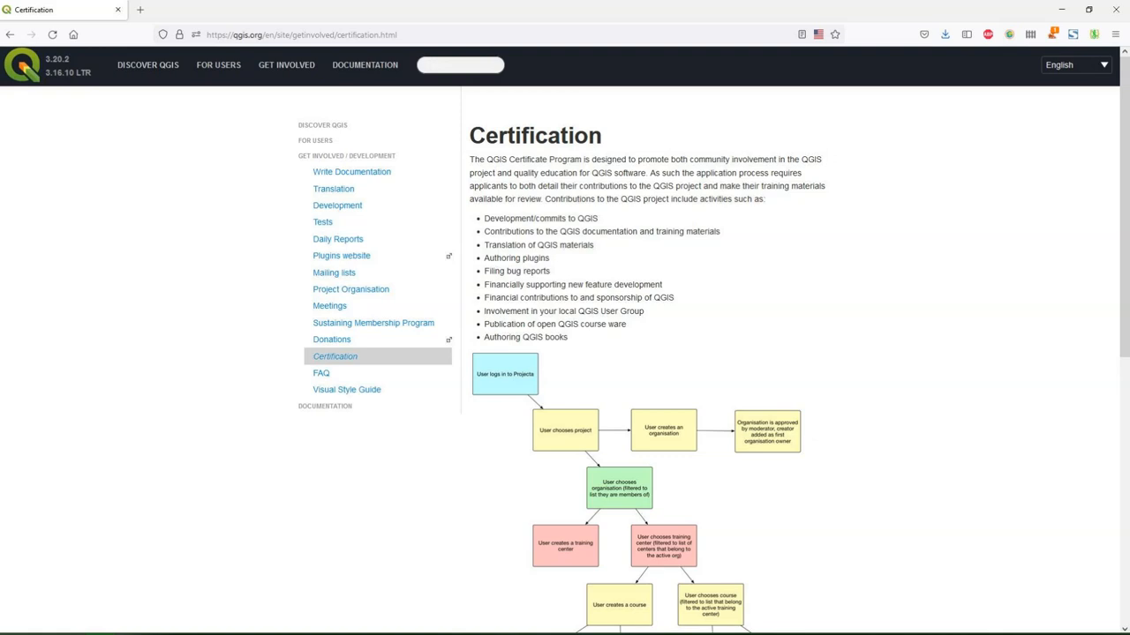
scroll("down", 3)
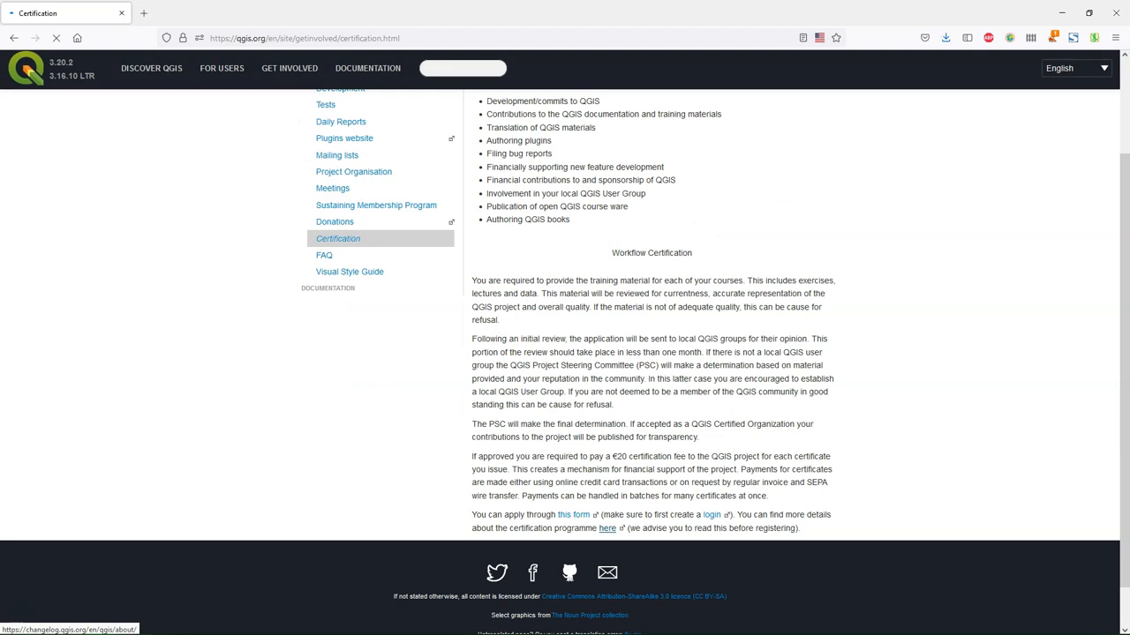
Step: Follow the 'here' link to Projecta's certification overview and scroll through its process diagram
left_click(607, 528)
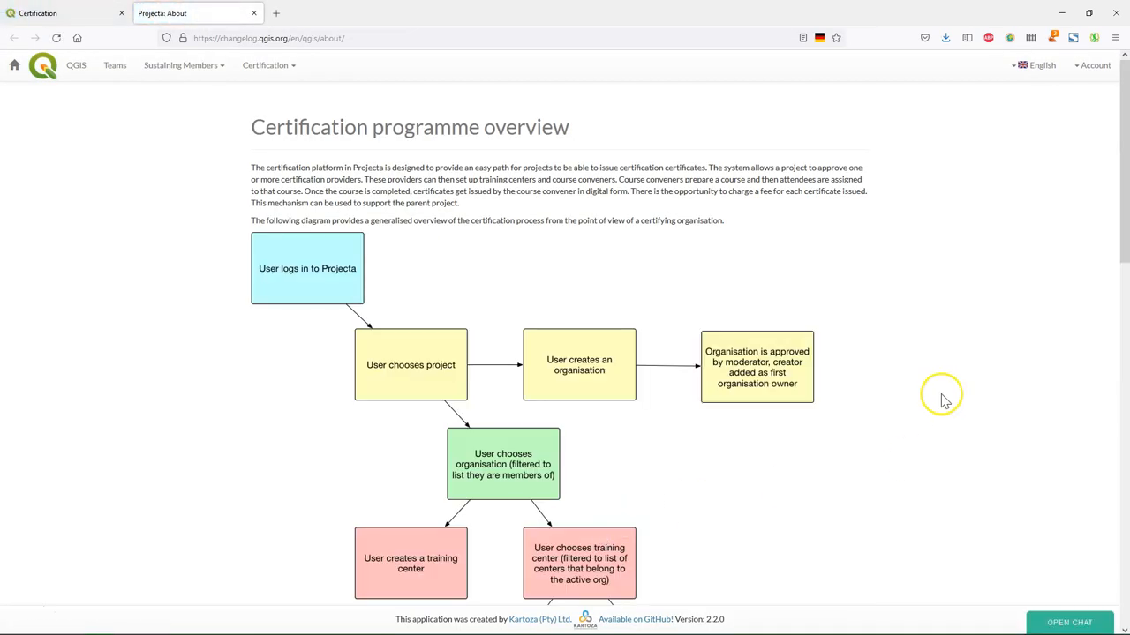
scroll("down", 3)
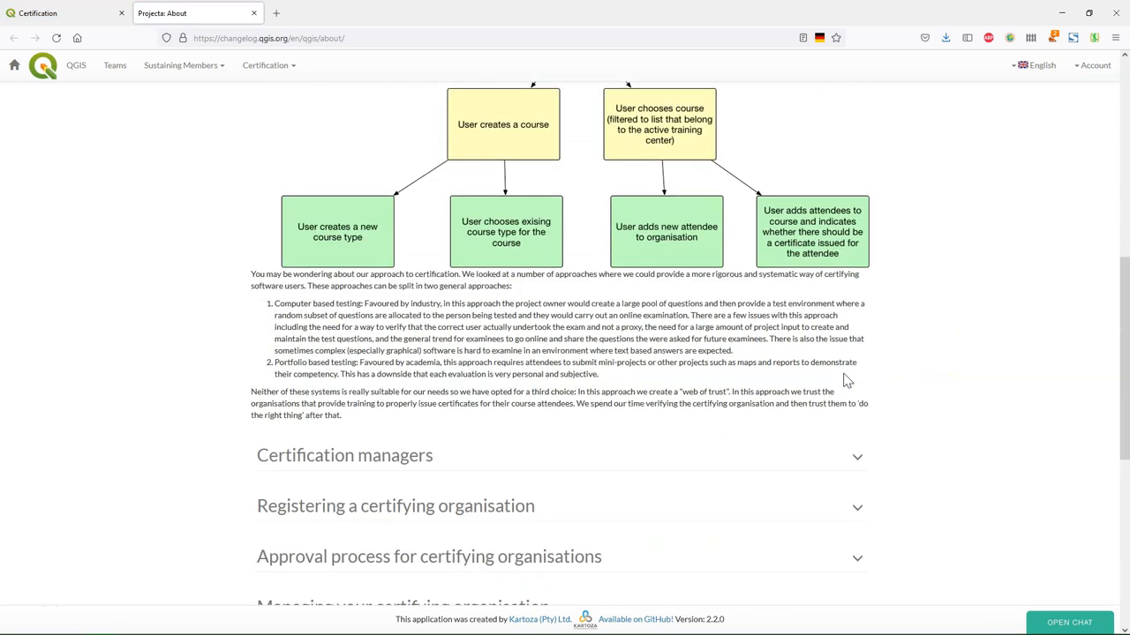
scroll("down", 3)
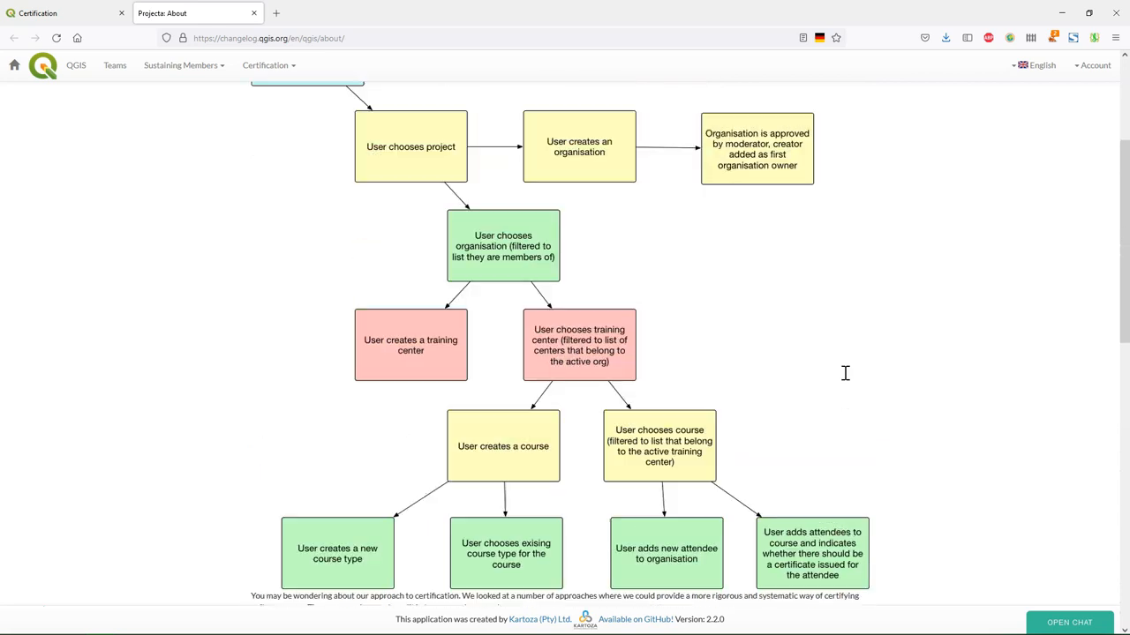
scroll("up", 3)
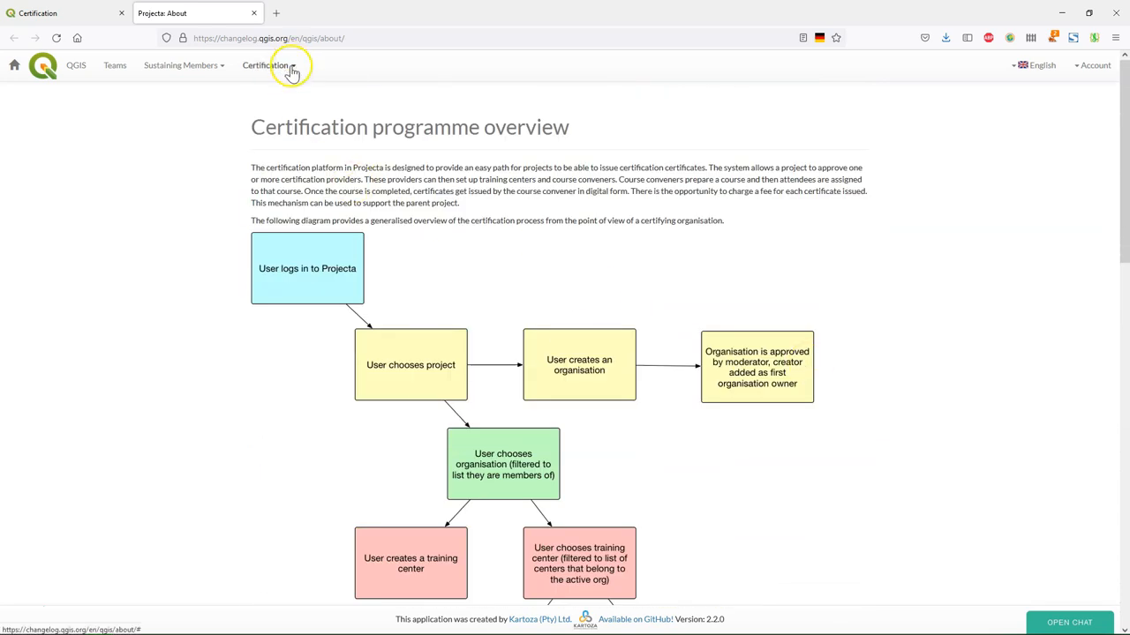
Step: Pick IHE Delft Institute for Water Education from Certification > Approved Organisations
left_click(267, 64)
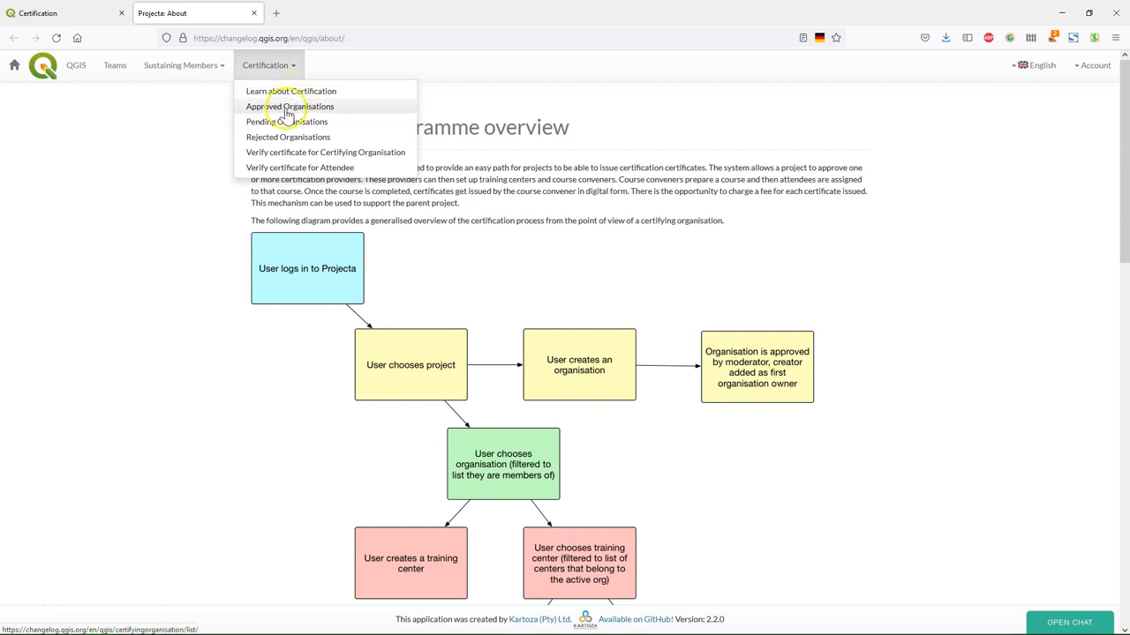
mouse_move(290, 105)
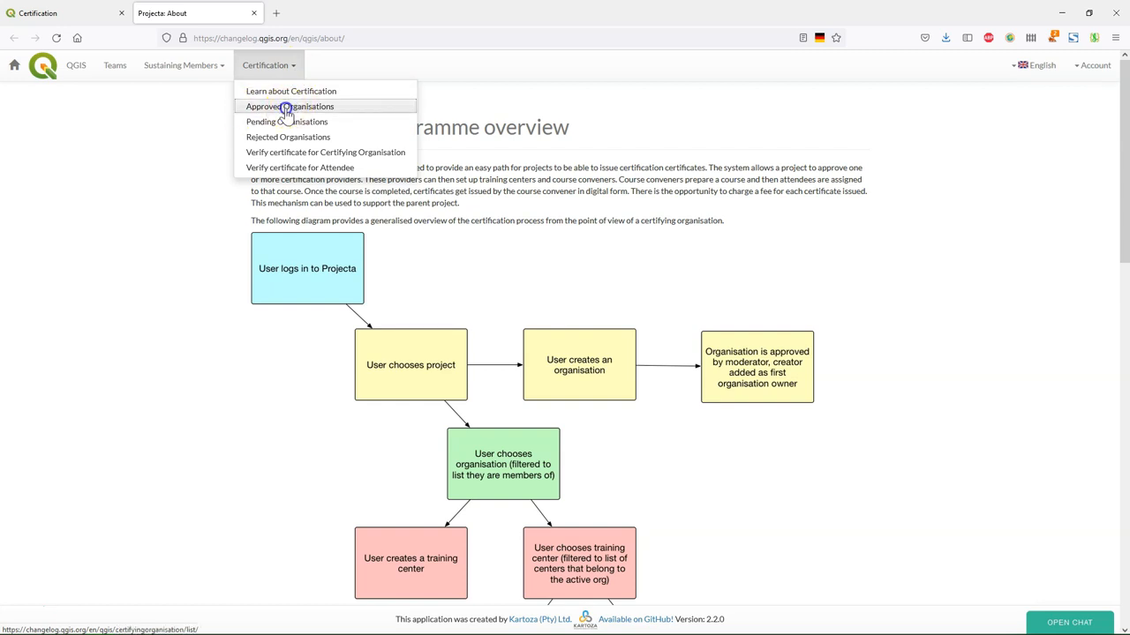
left_click(302, 106)
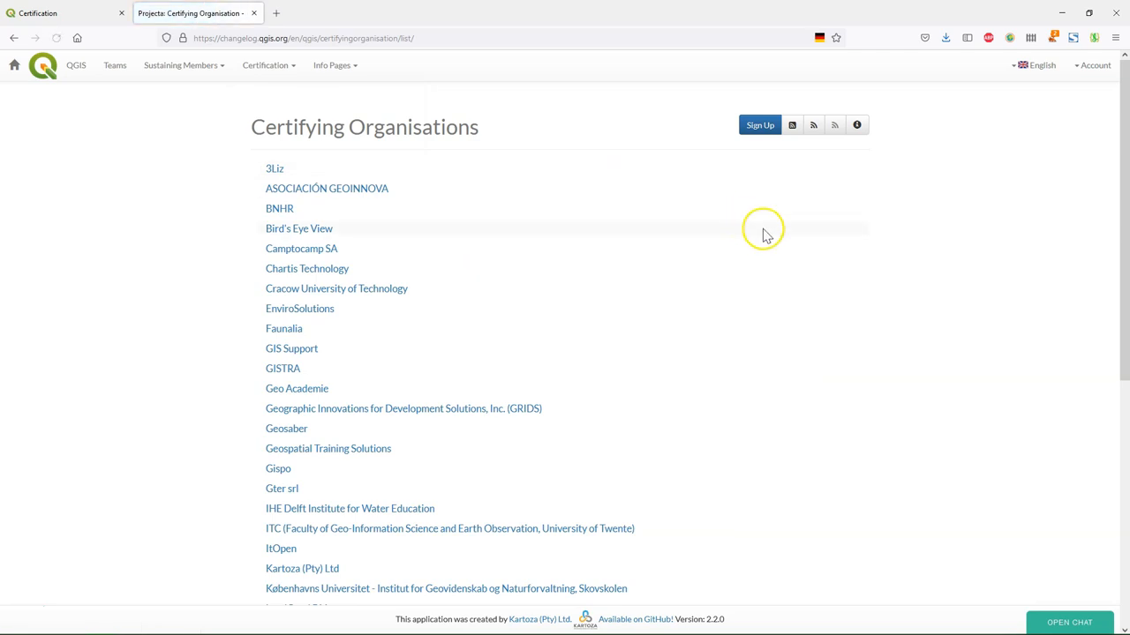
scroll("down", 3)
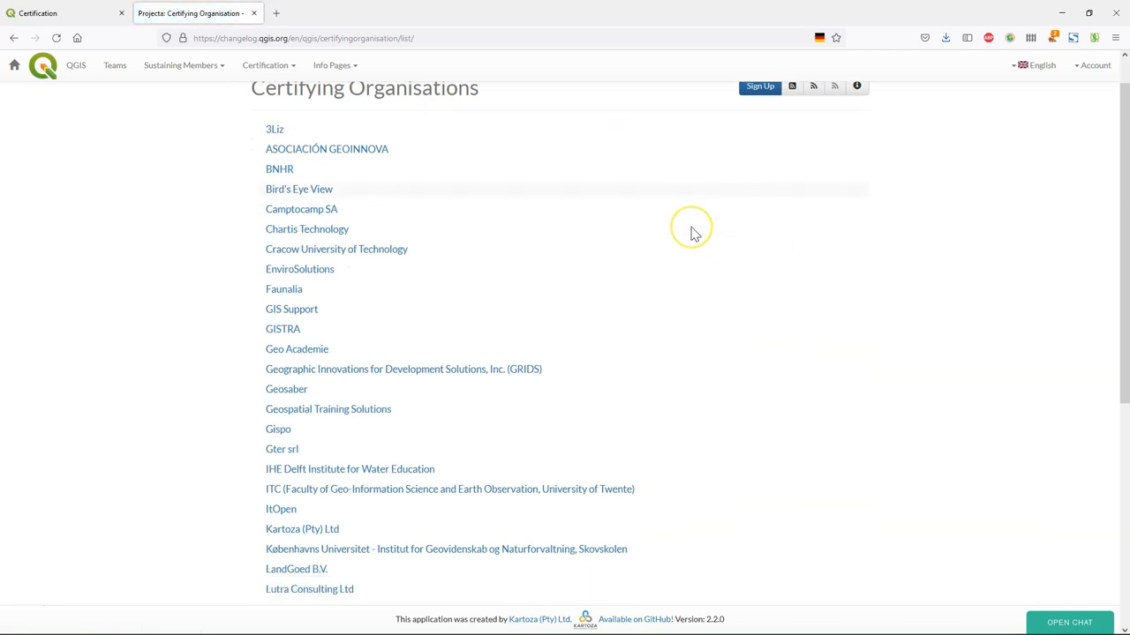
scroll("up", 3)
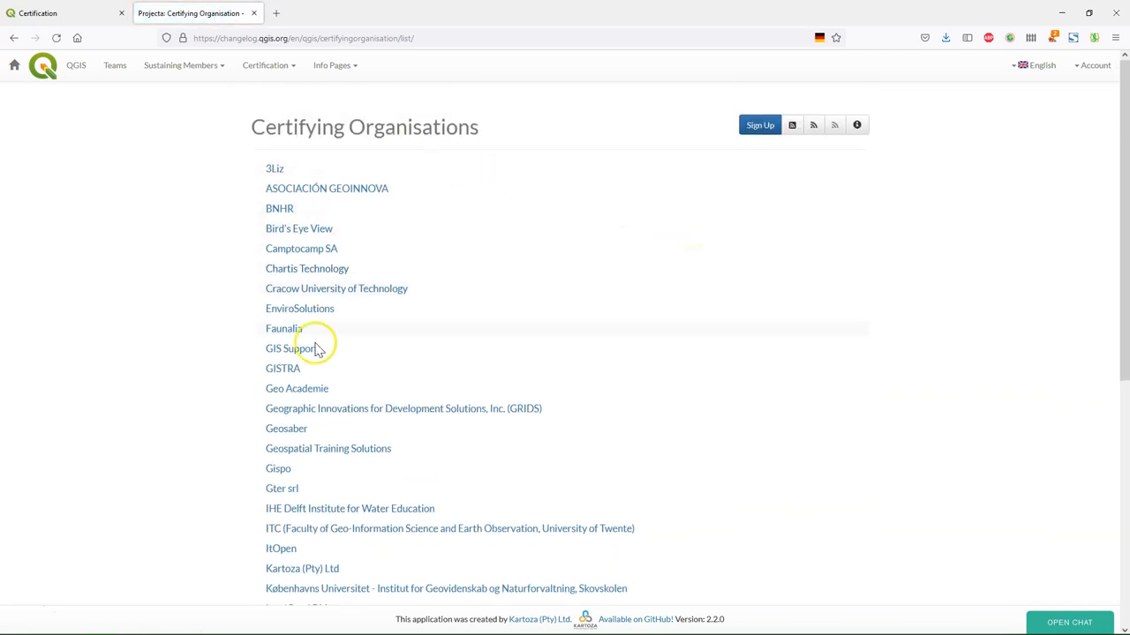
scroll("down", 3)
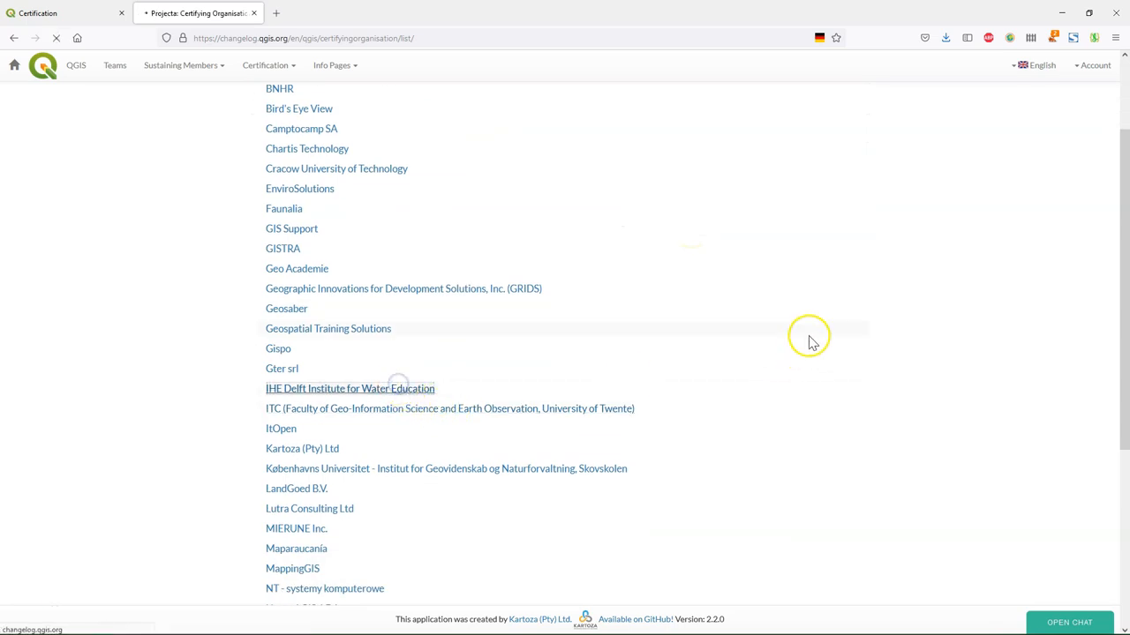
left_click(350, 388)
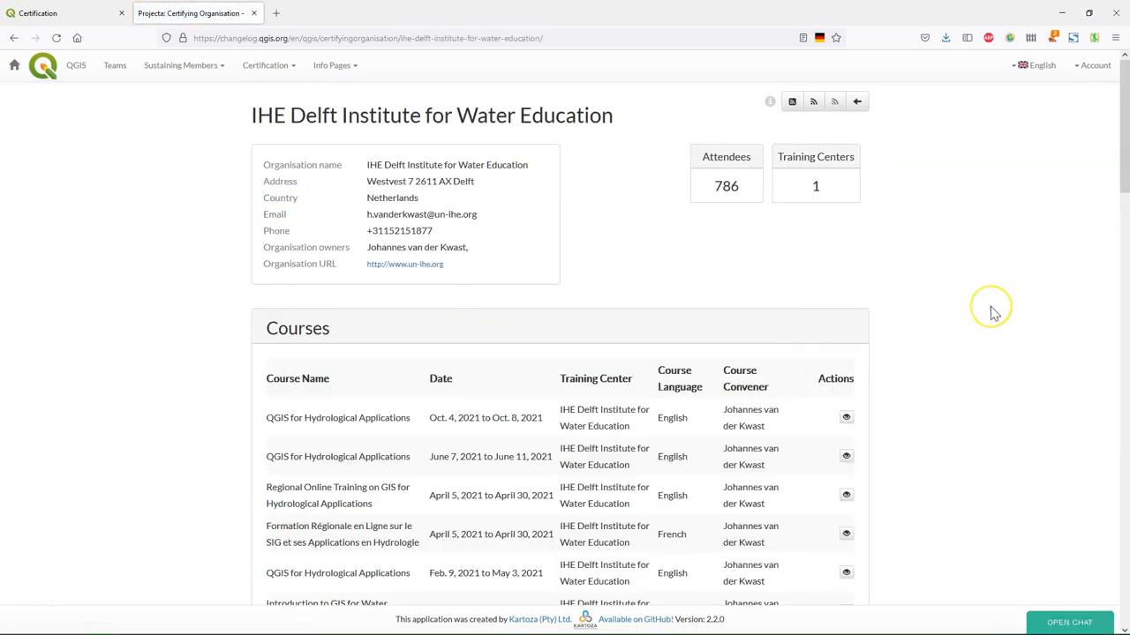
Step: View the Oct. 4–8, 2021 QGIS for Hydrological Applications course, then go back twice
scroll("down", 3)
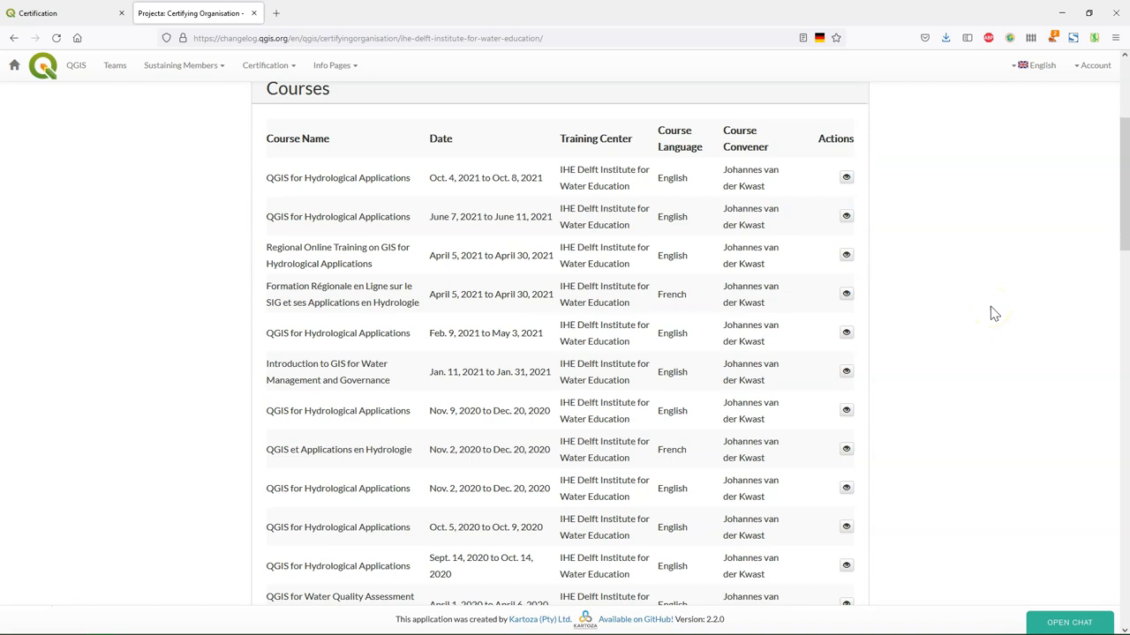
scroll("down", 3)
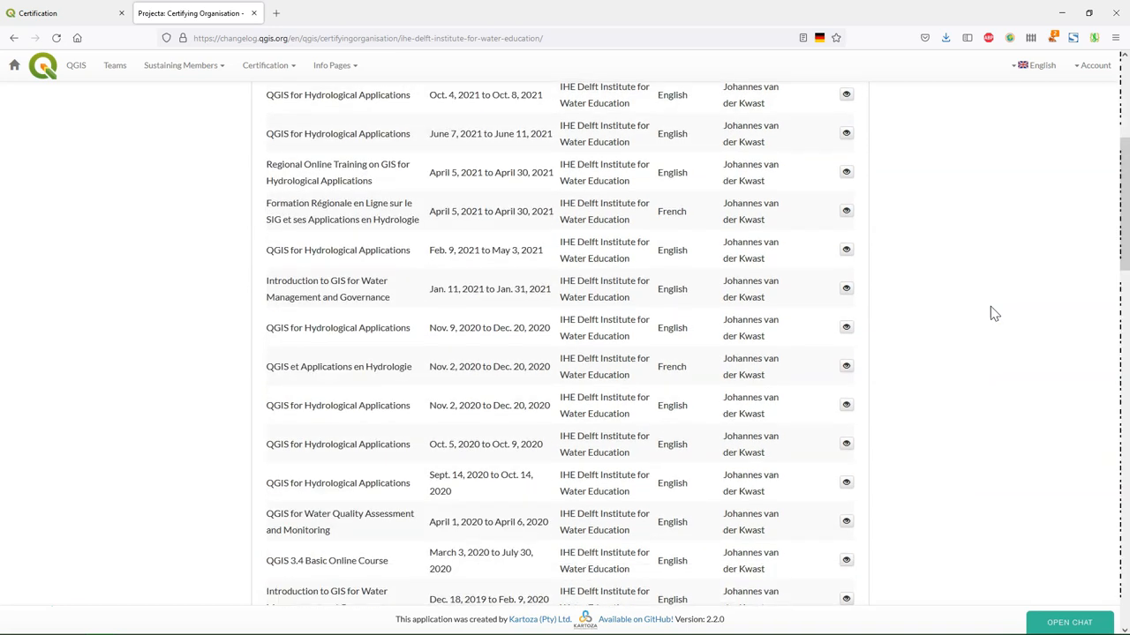
scroll("up", 3)
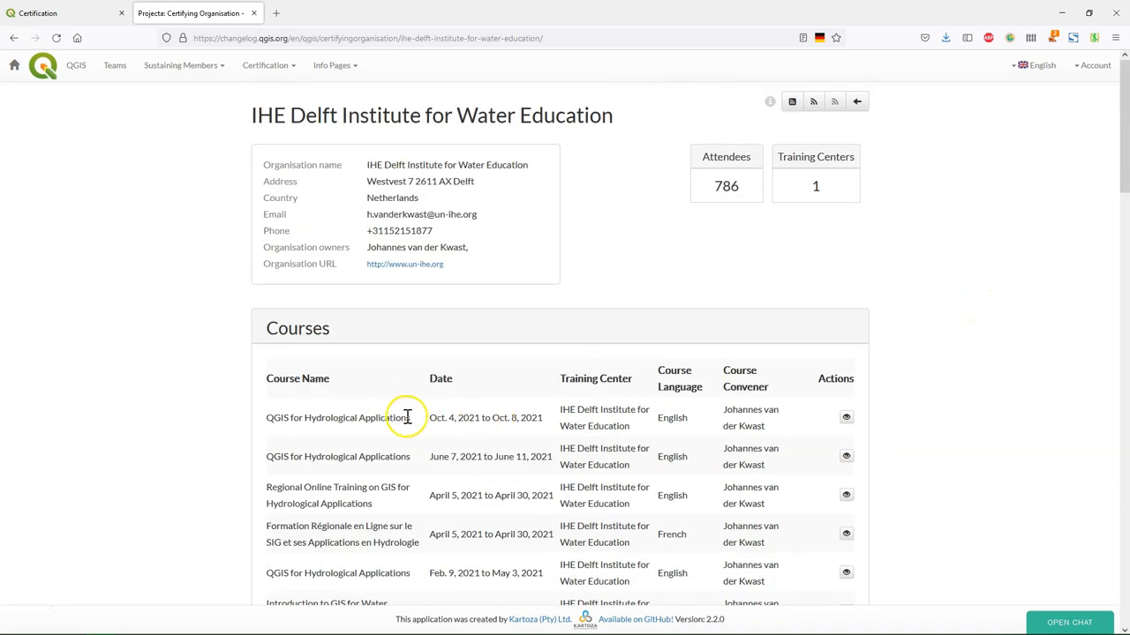
mouse_move(846, 418)
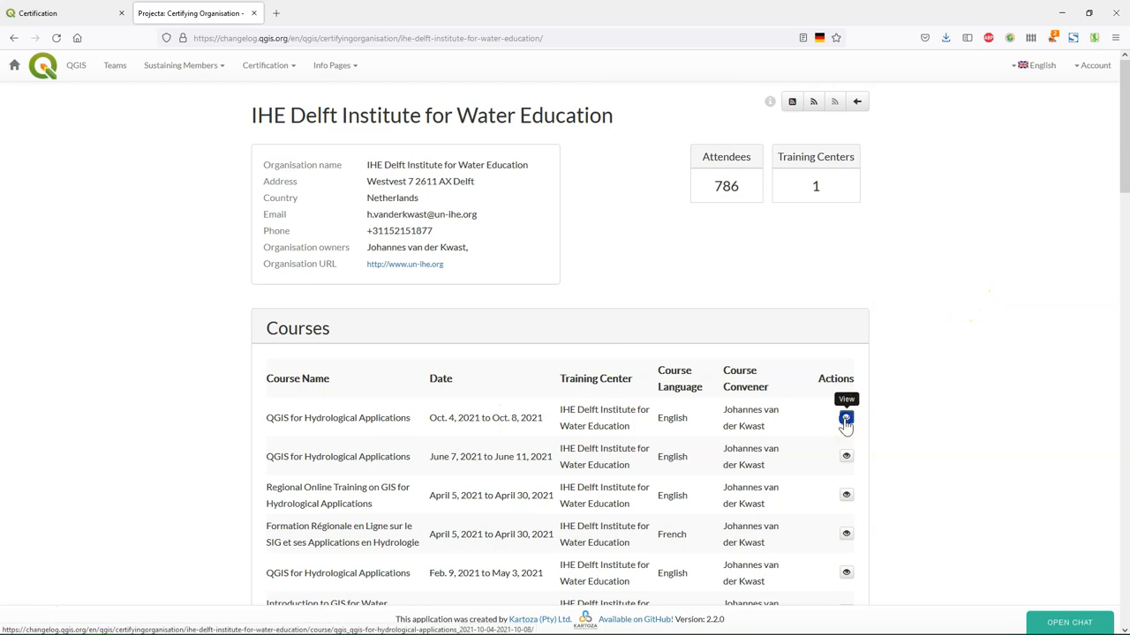
left_click(845, 418)
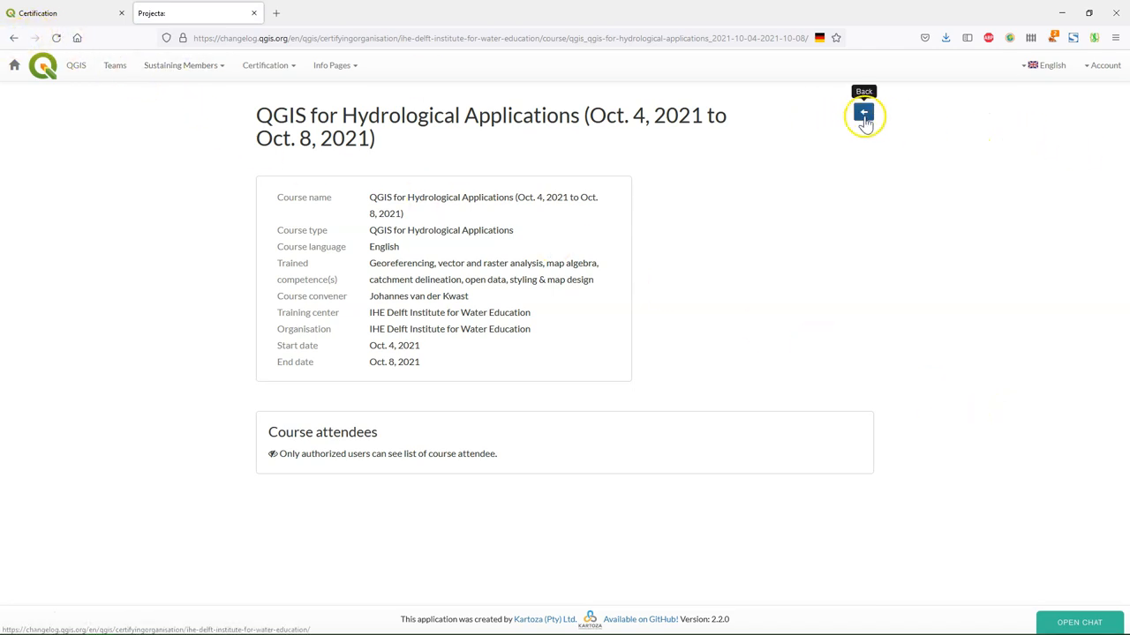
left_click(863, 113)
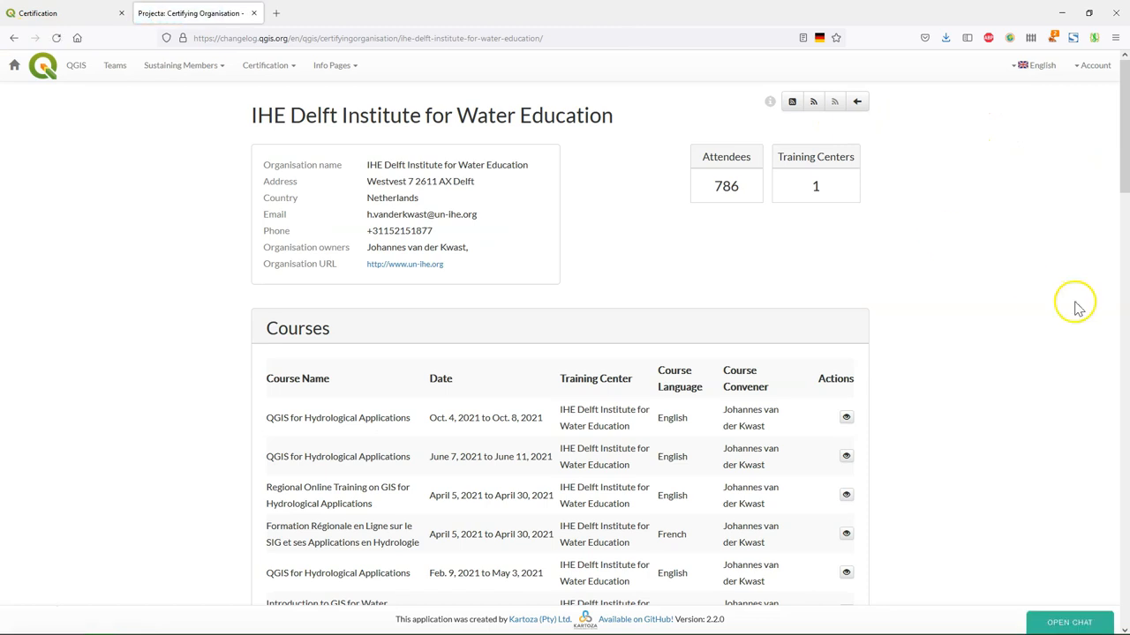
mouse_move(857, 101)
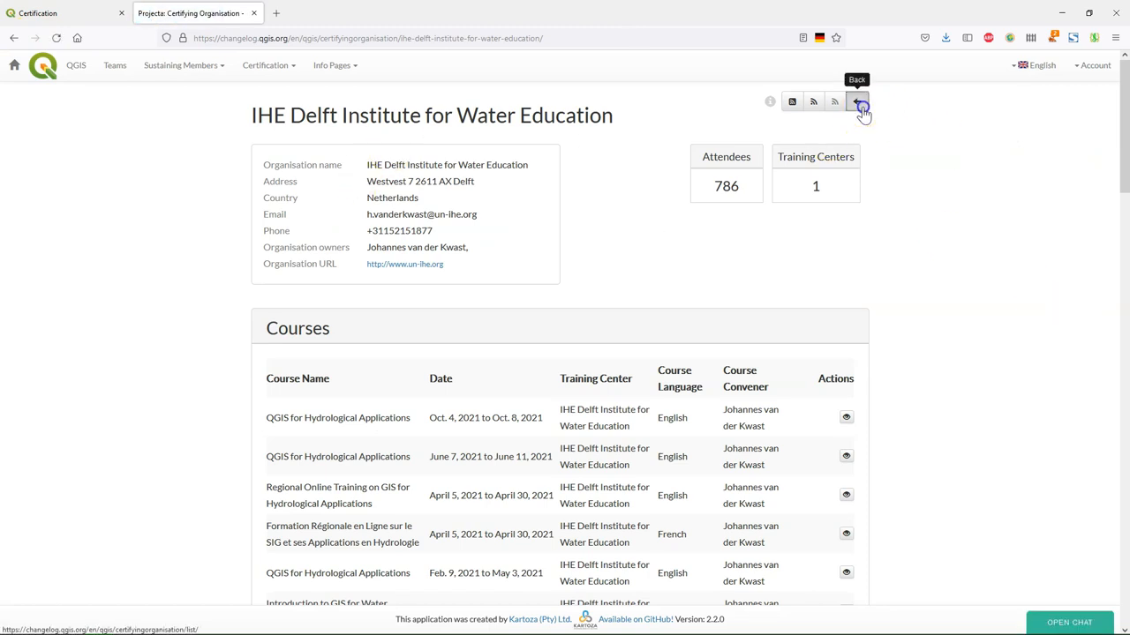
left_click(856, 100)
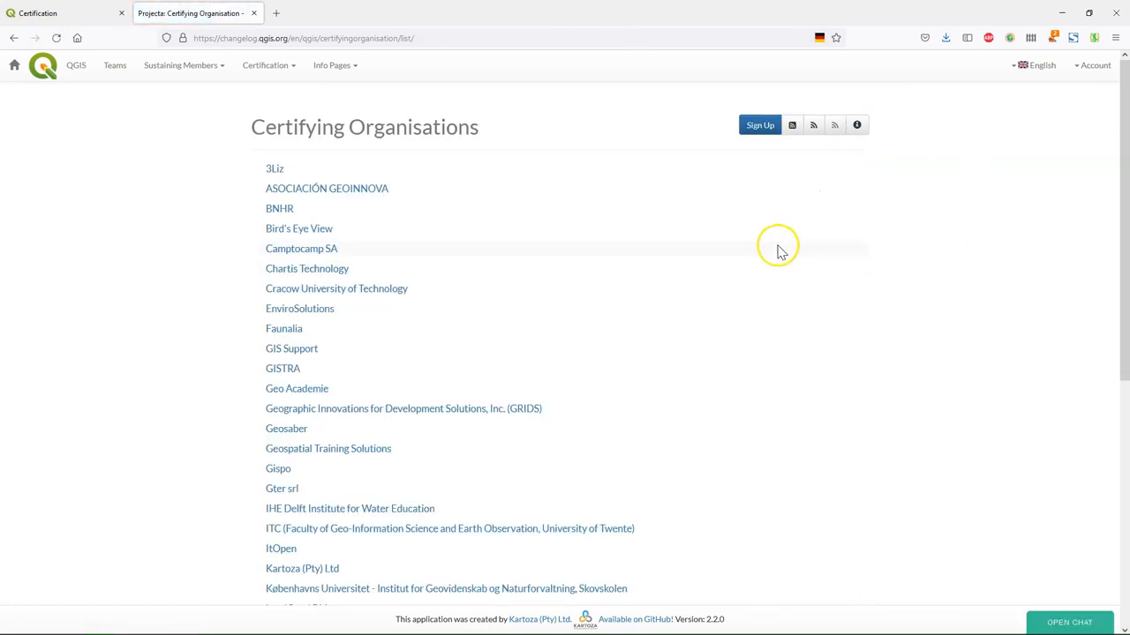
mouse_move(792, 125)
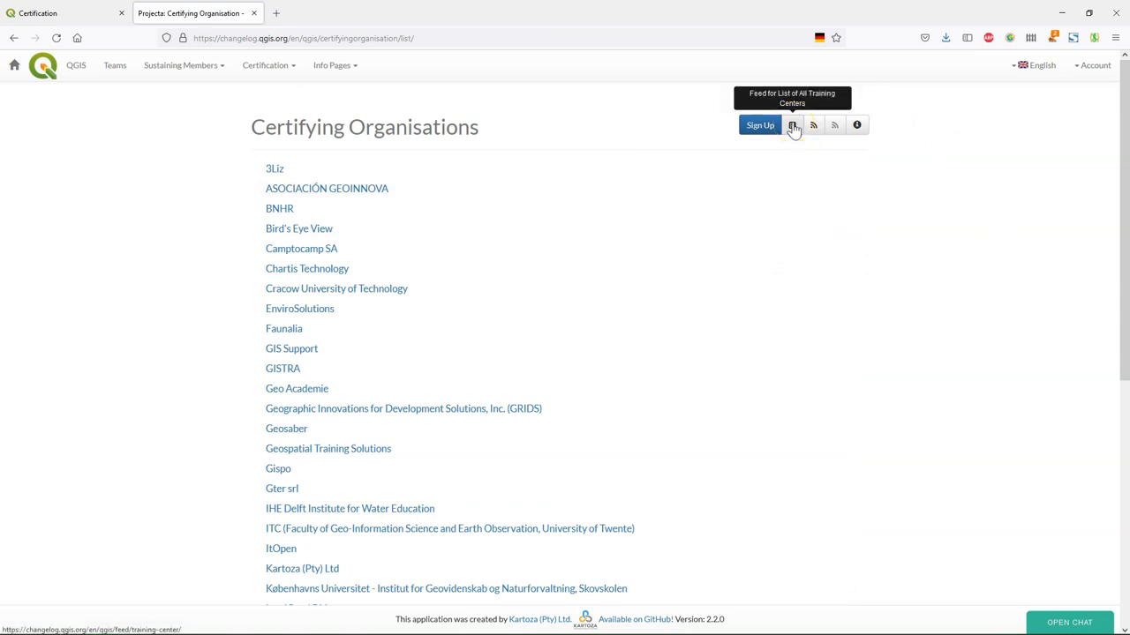
mouse_move(834, 124)
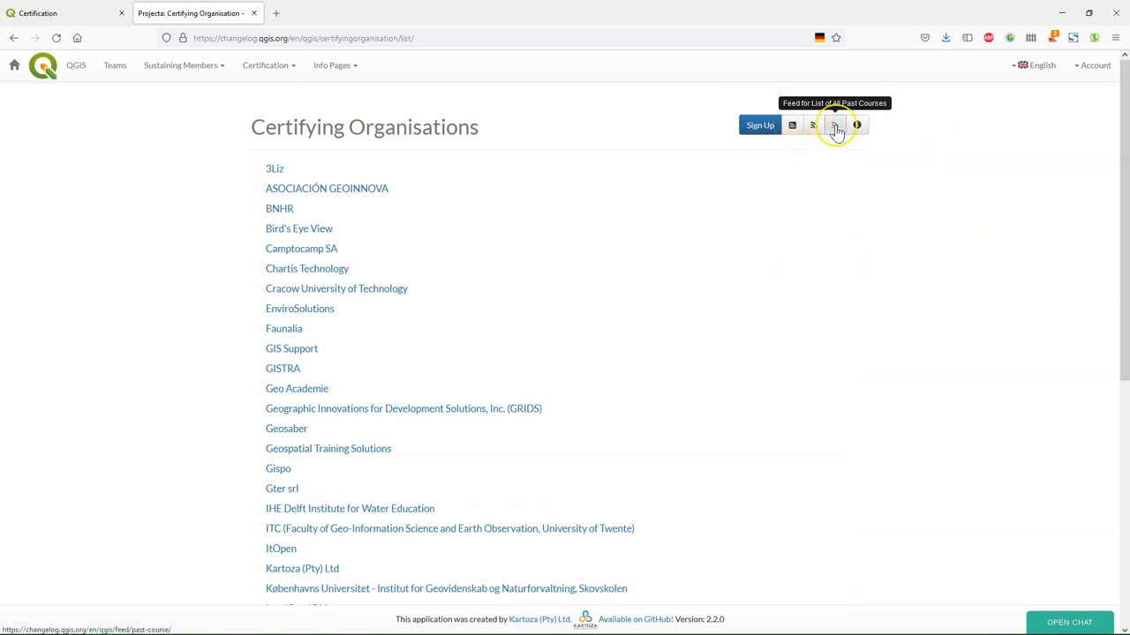
mouse_move(856, 124)
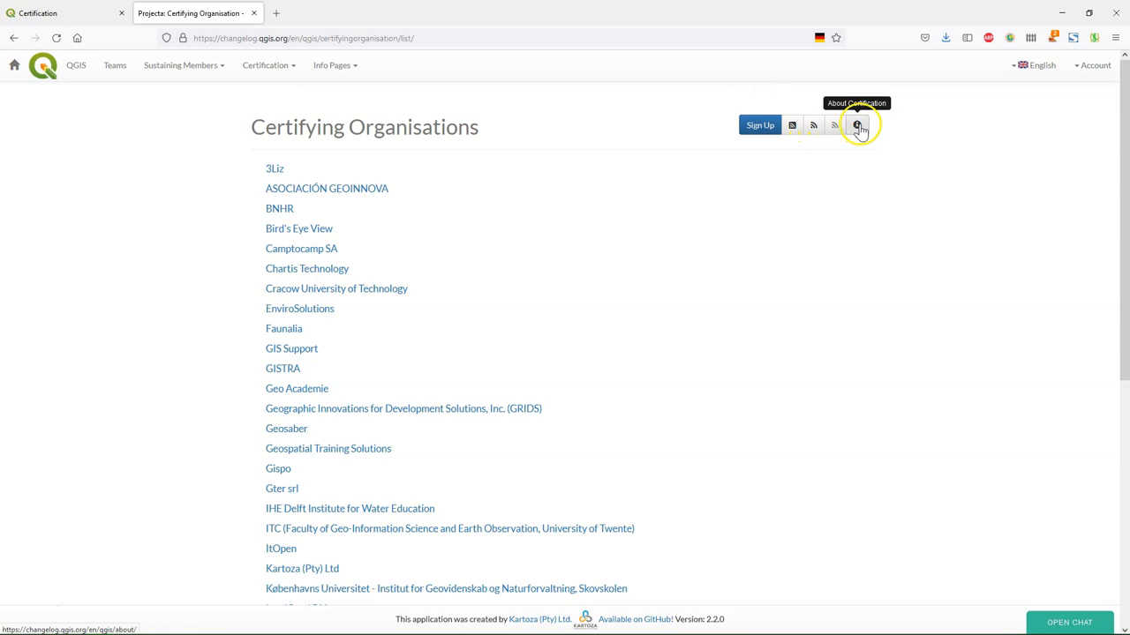
Step: Show the training-centre location feed in json format and select its address
left_click(857, 125)
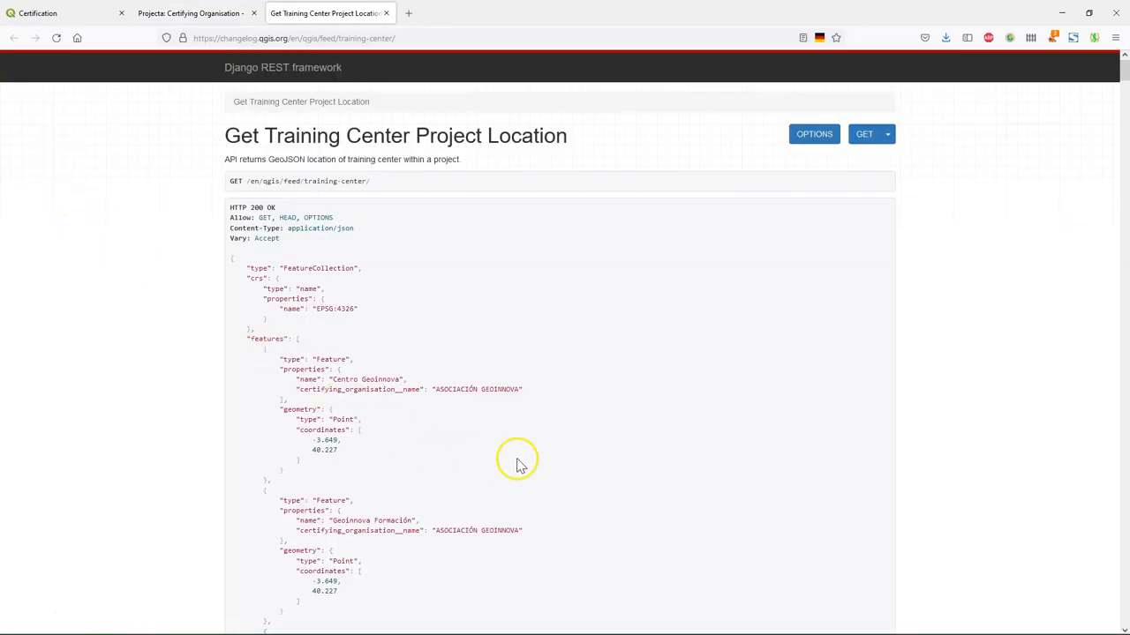
mouse_move(622, 465)
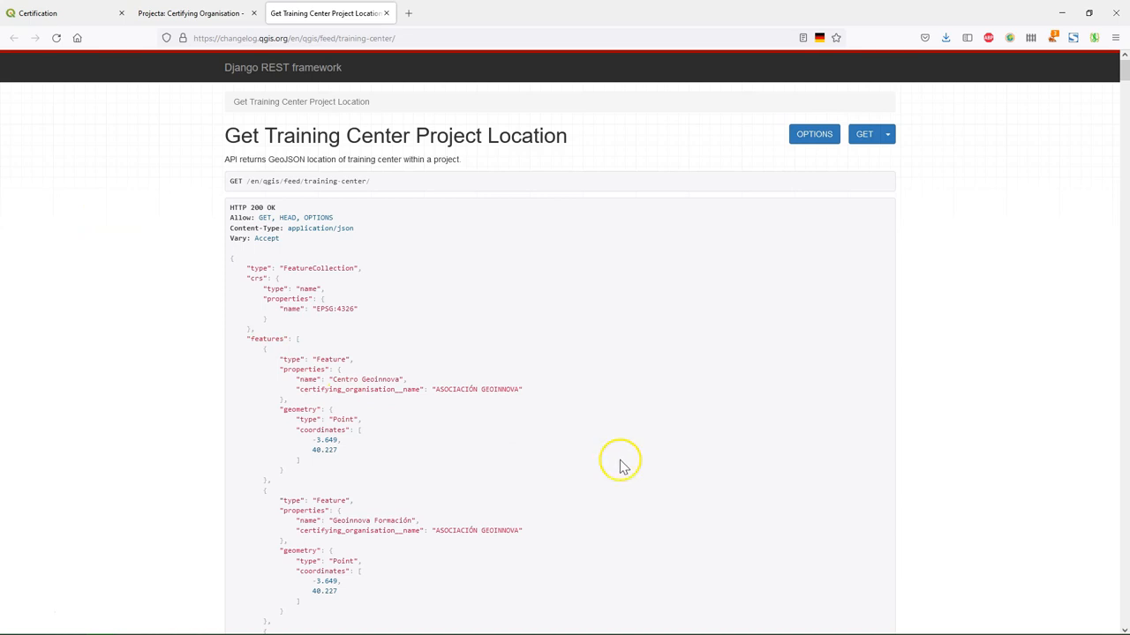
mouse_move(874, 172)
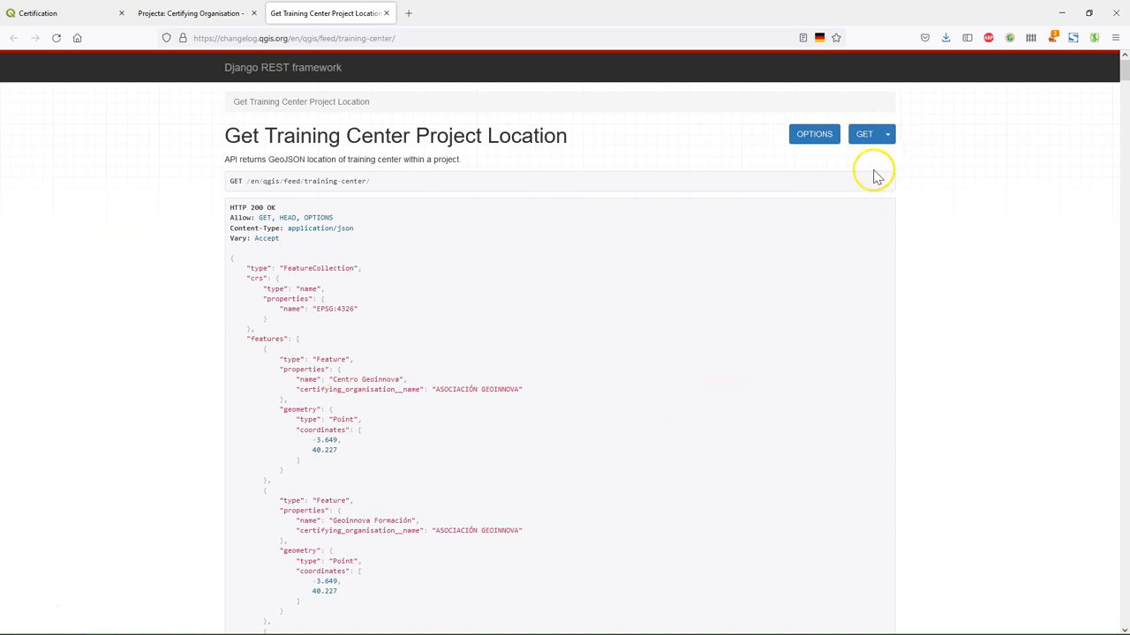
left_click(885, 134)
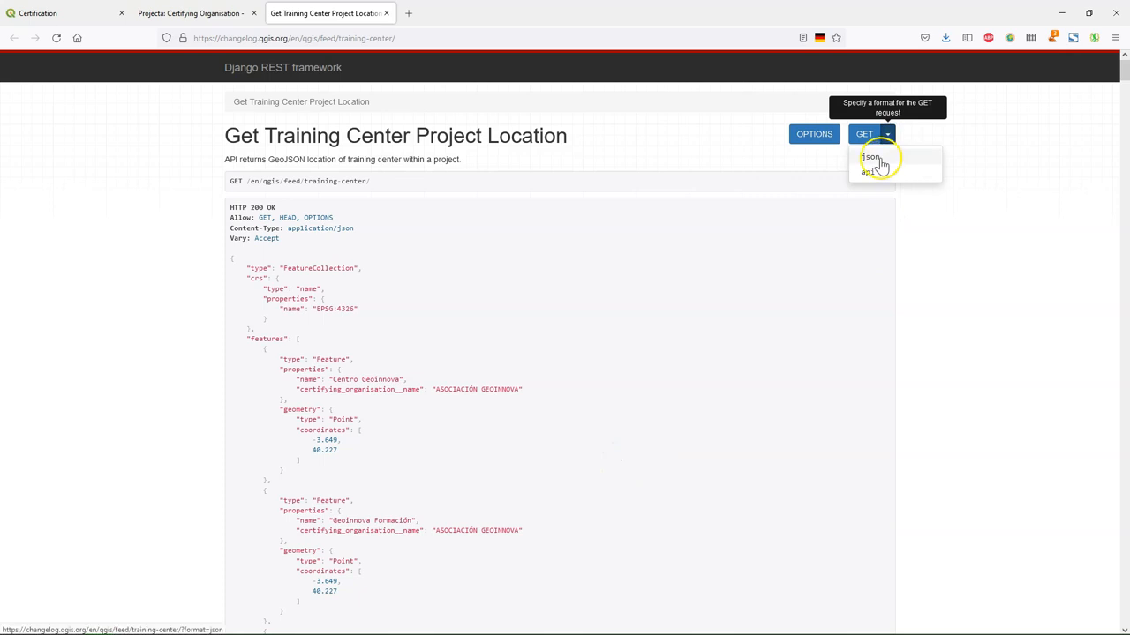
left_click(871, 157)
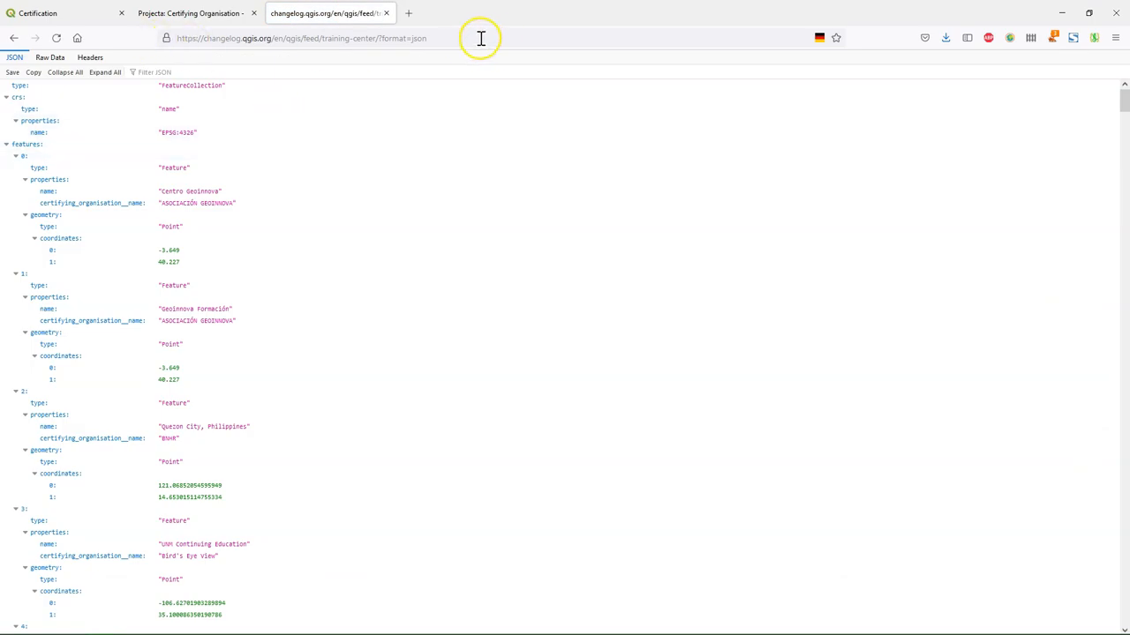
left_click(300, 38)
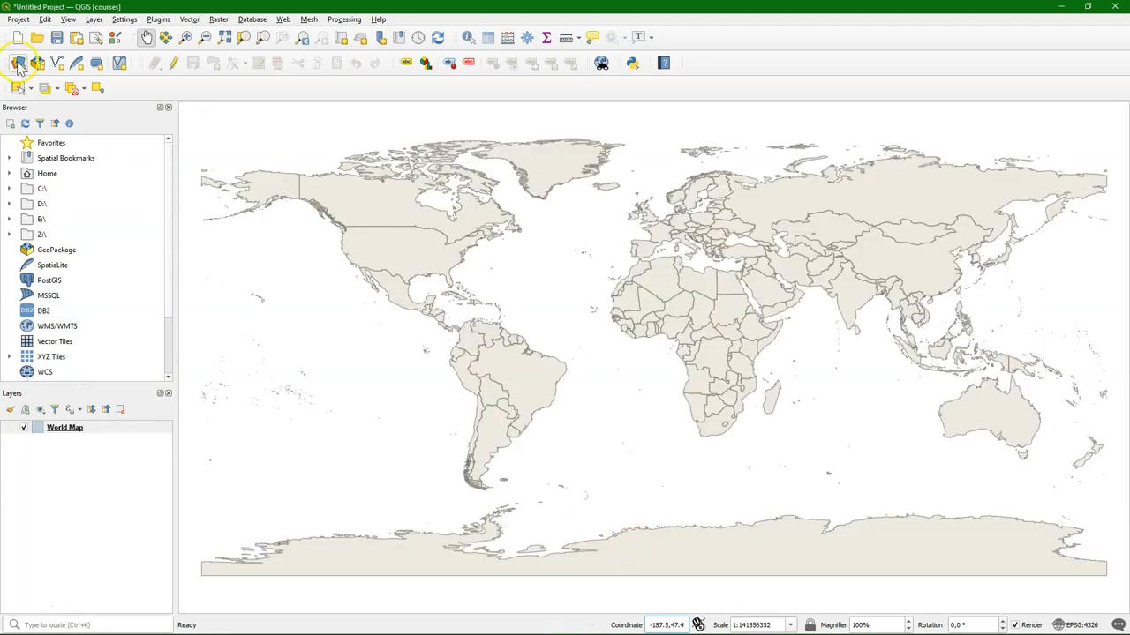
Step: Add the training-centre feed URL as a vector layer via Data Source Manager
left_click(17, 62)
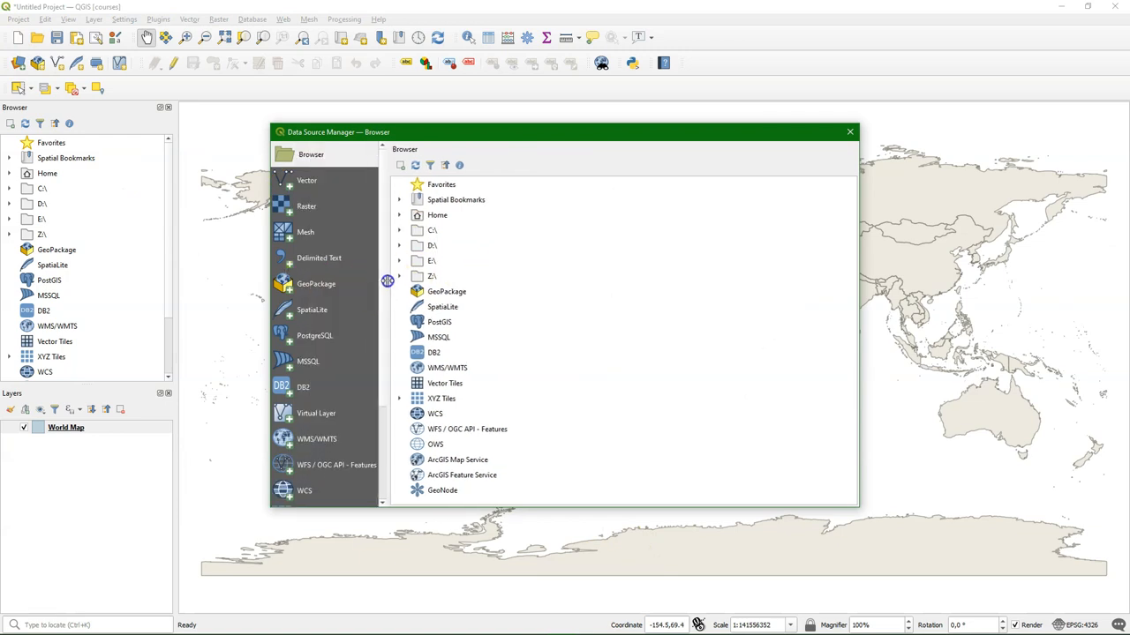
left_click(308, 180)
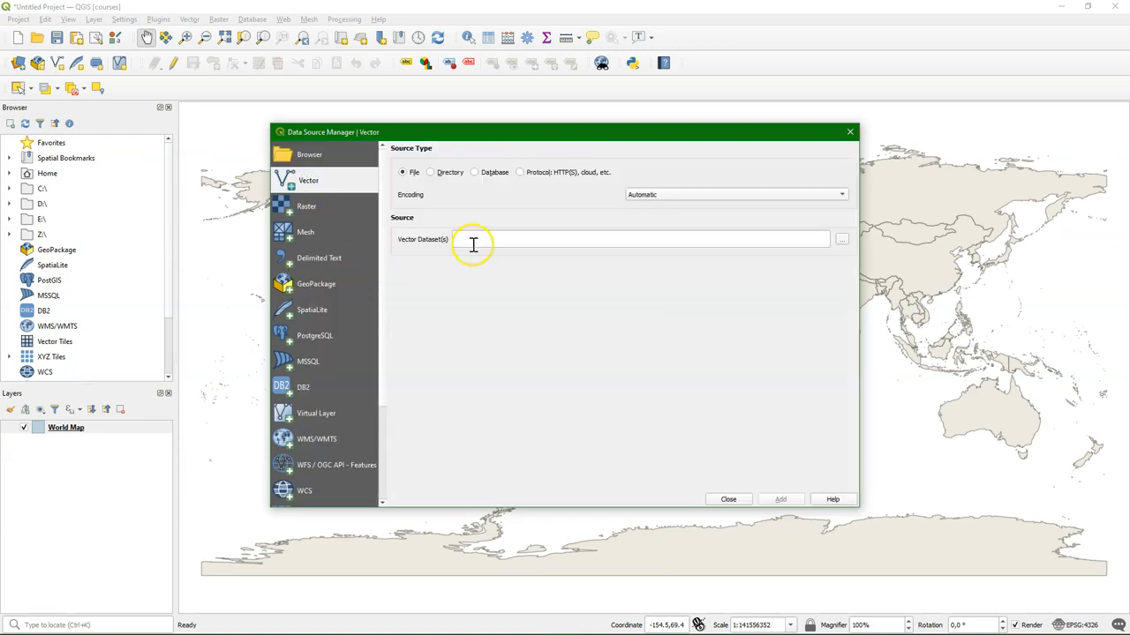
type("https://changelog.qgis.org/en/qgis/feed/training-center/?format=json")
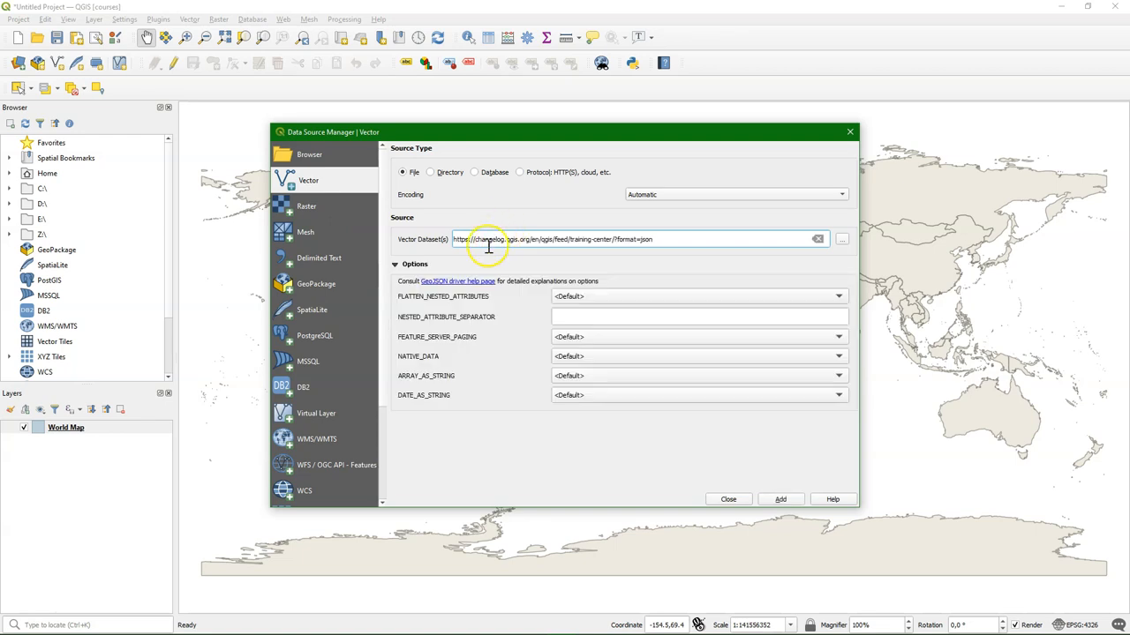
left_click(780, 499)
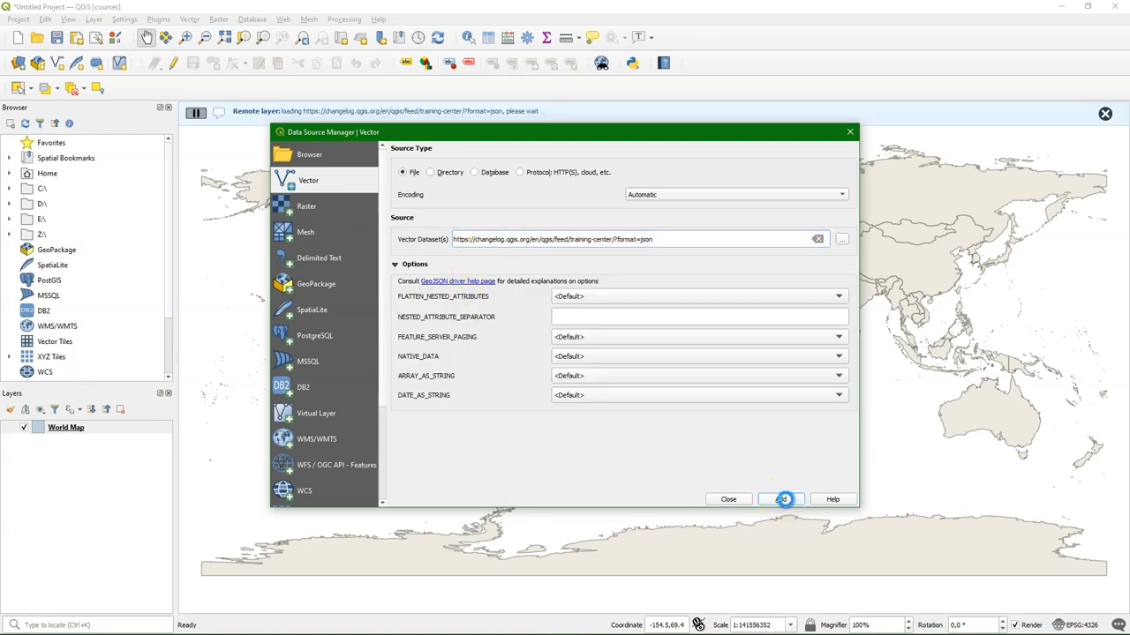
left_click(782, 499)
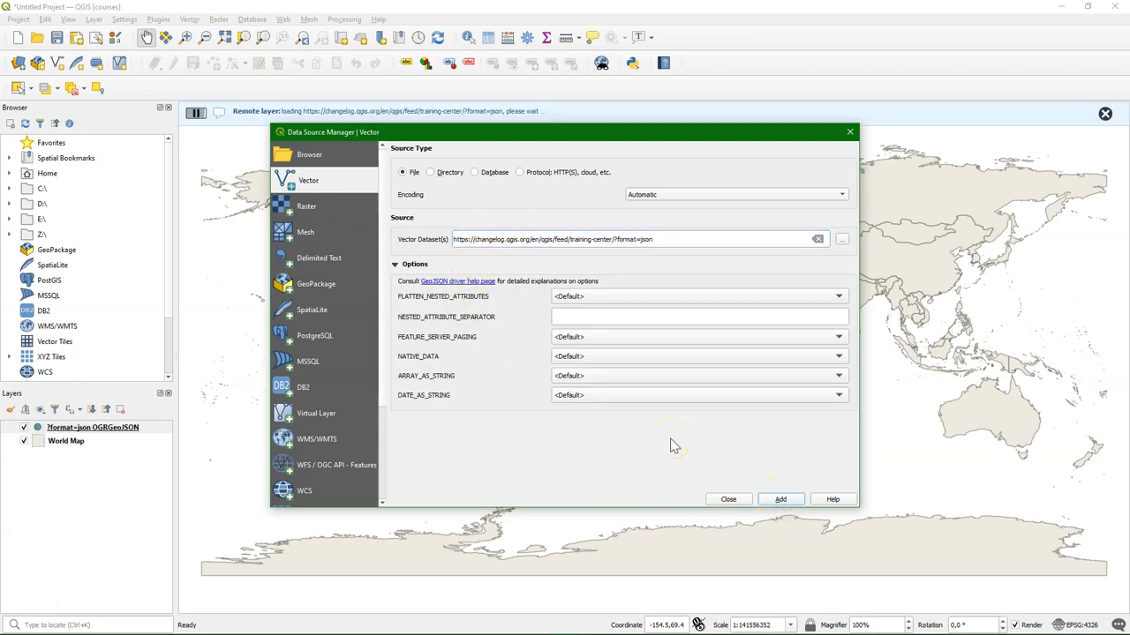
left_click(780, 499)
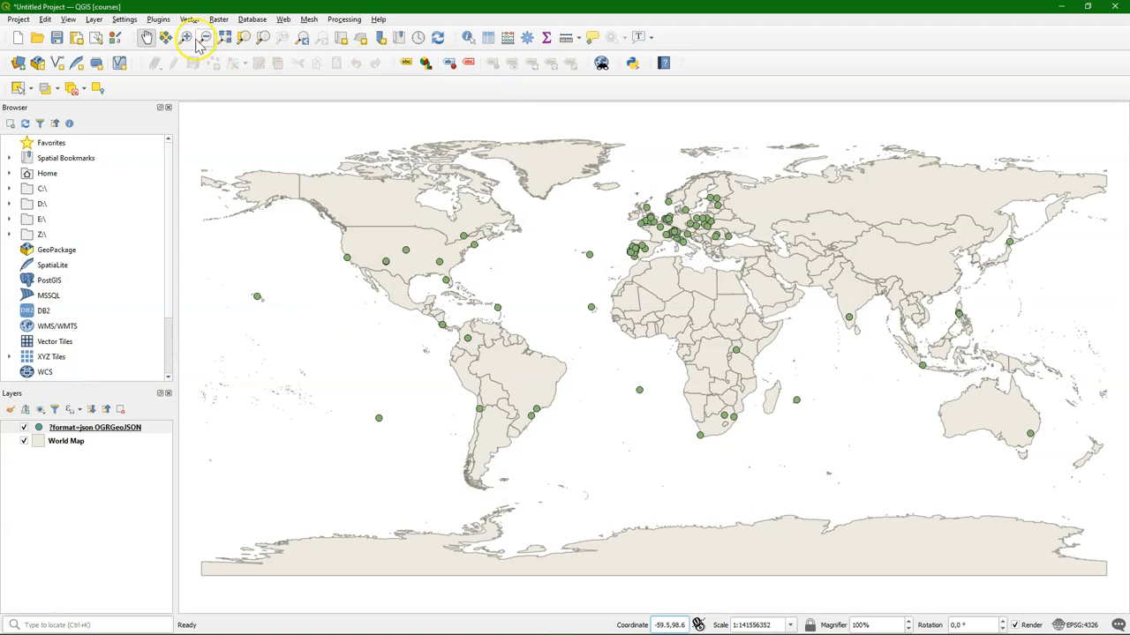
mouse_move(468, 82)
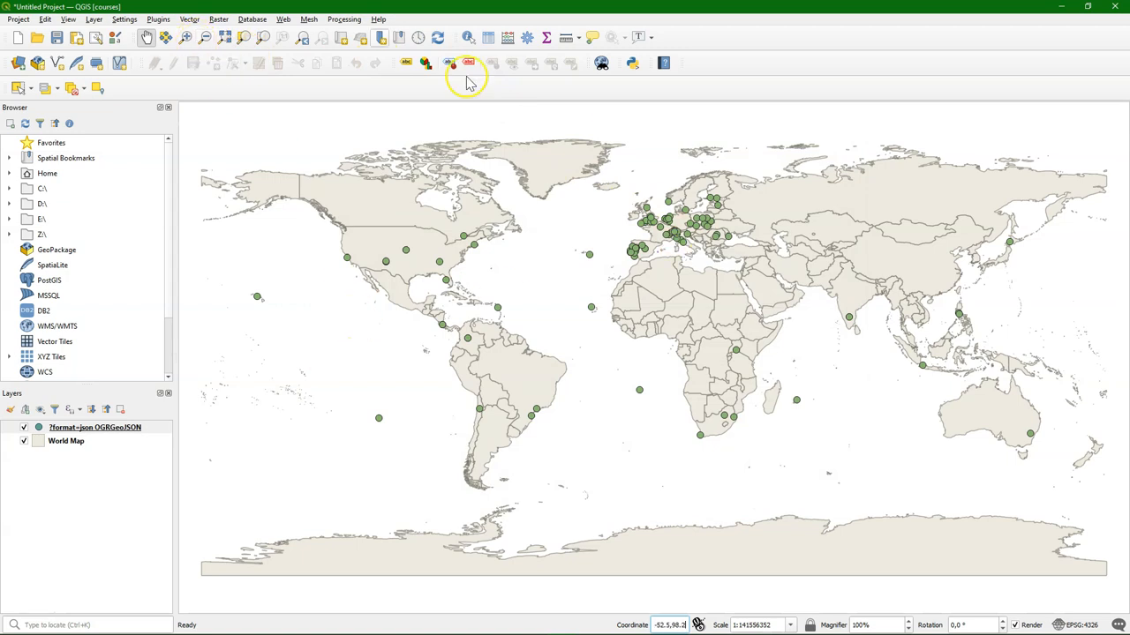
Step: Zoom to western Europe and identify the Delft point, expanding IHE Delft's result
left_click_drag(618, 190, 728, 269)
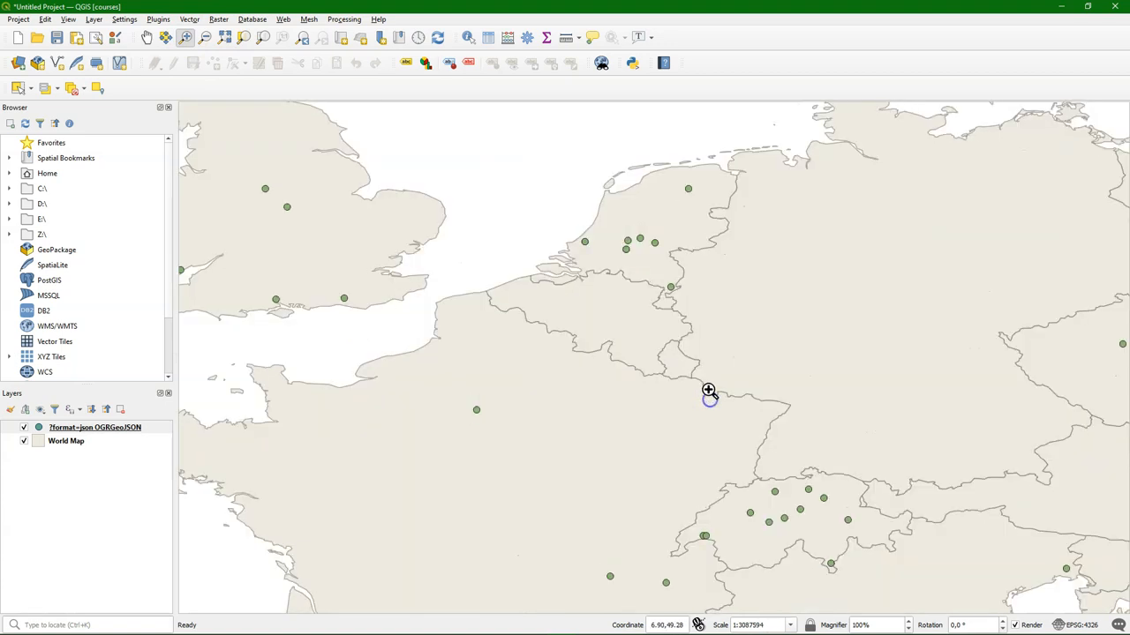
mouse_move(755, 372)
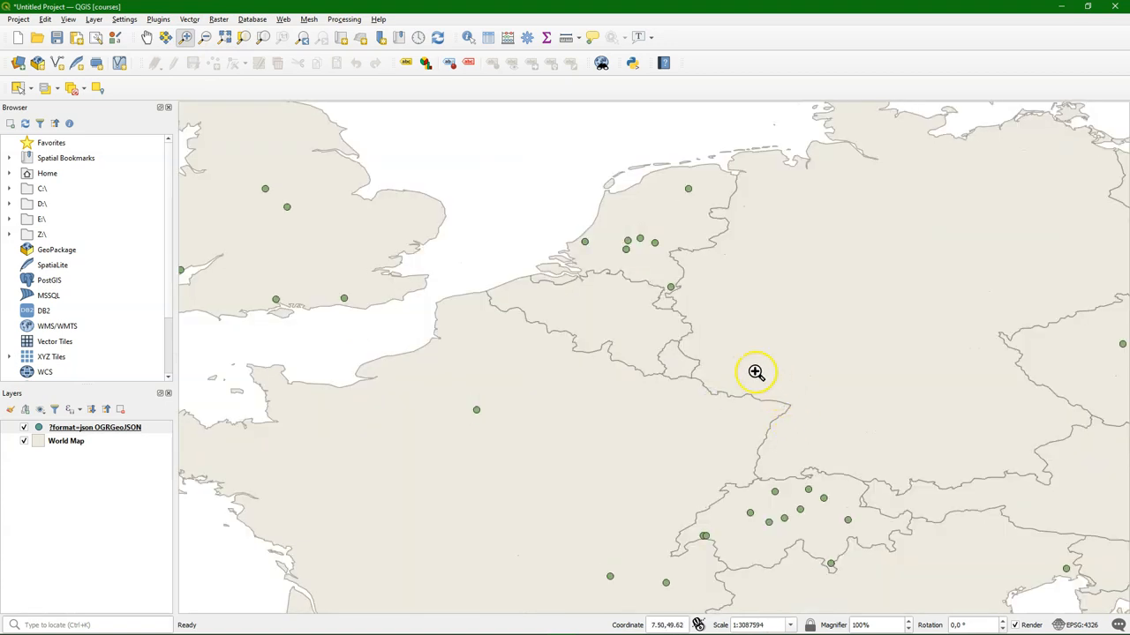
mouse_move(503, 62)
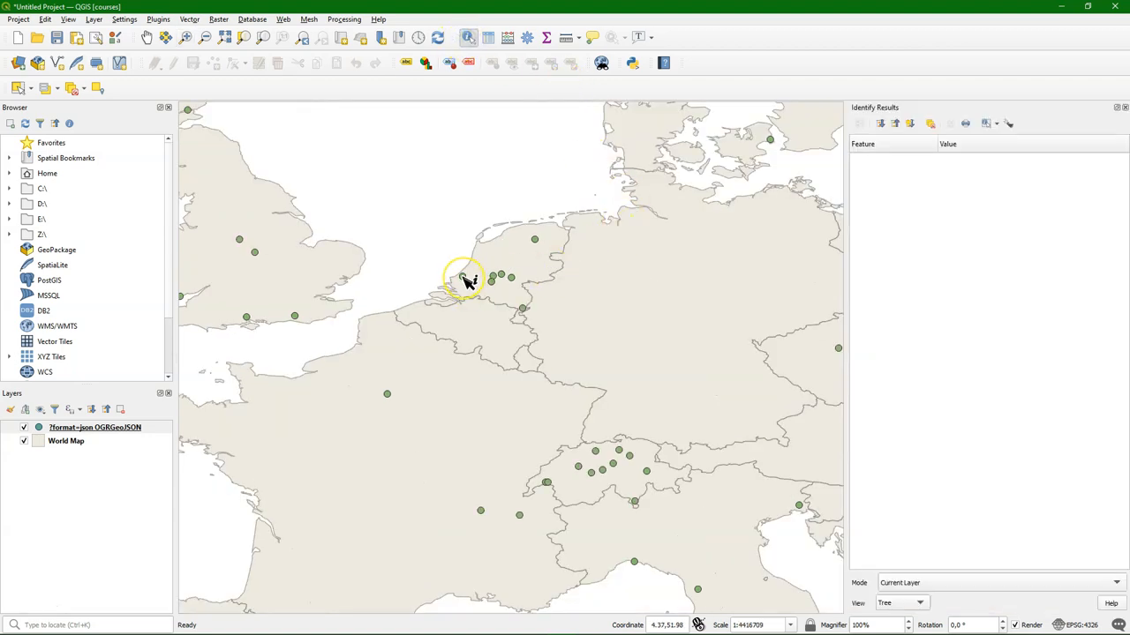
left_click(464, 277)
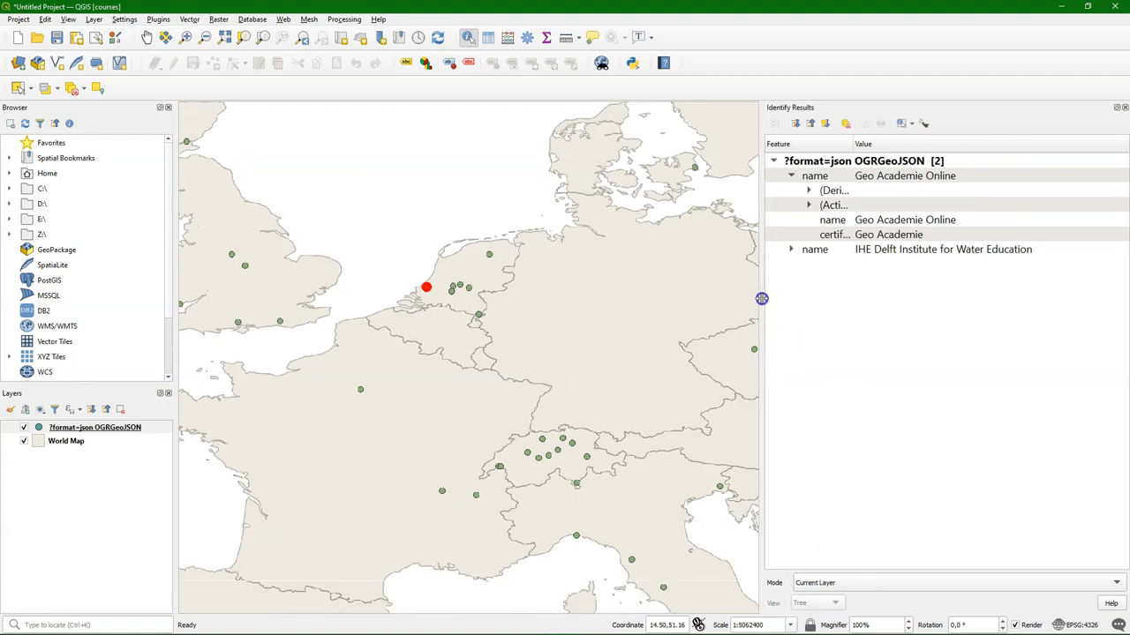
left_click(791, 248)
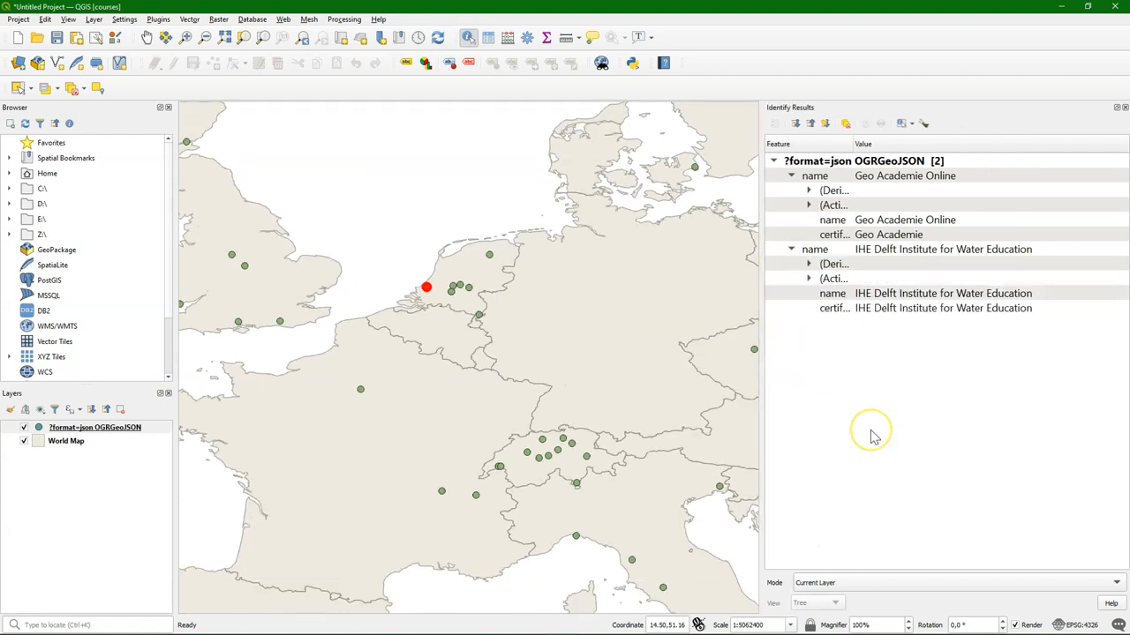
mouse_move(291, 300)
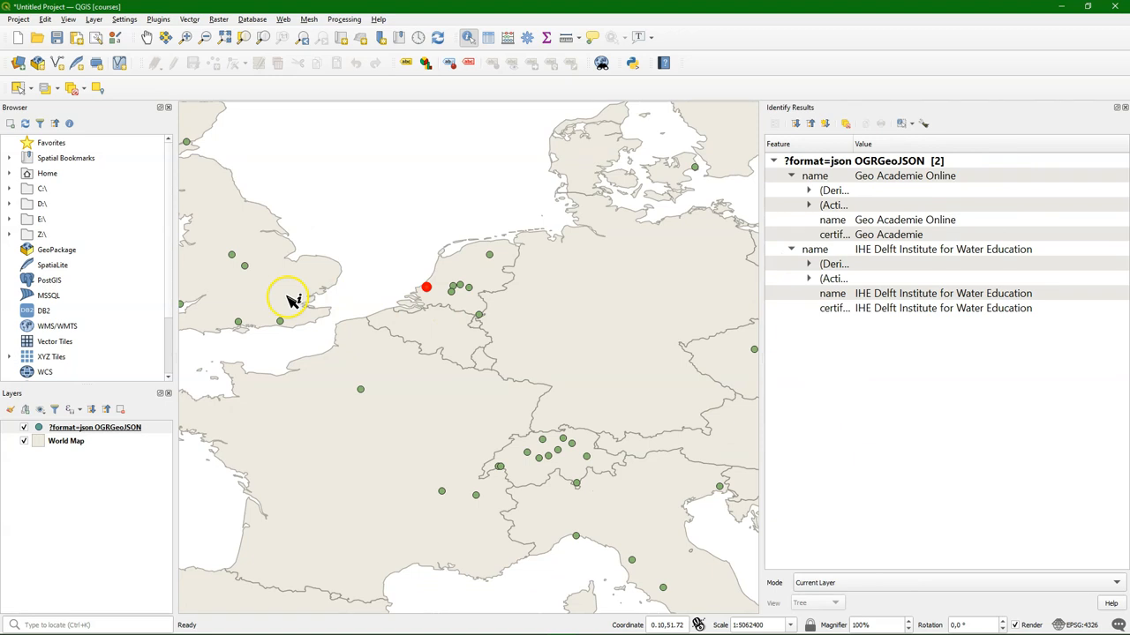
mouse_move(234, 397)
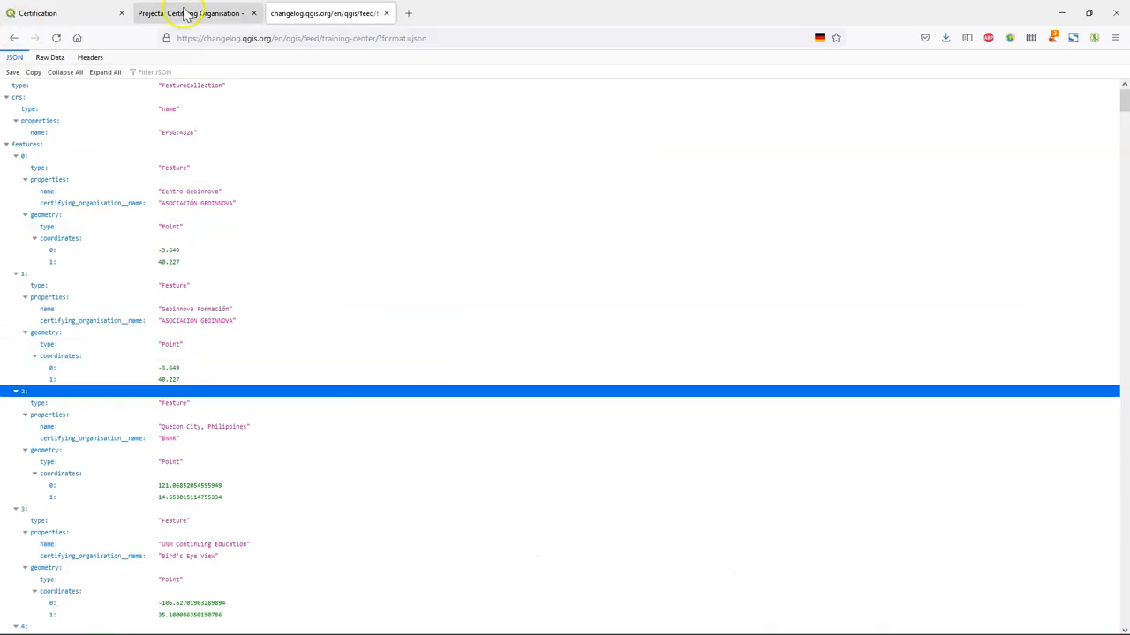
Step: Open Projecta's upcoming-courses feed as JSON and select its address
left_click(189, 12)
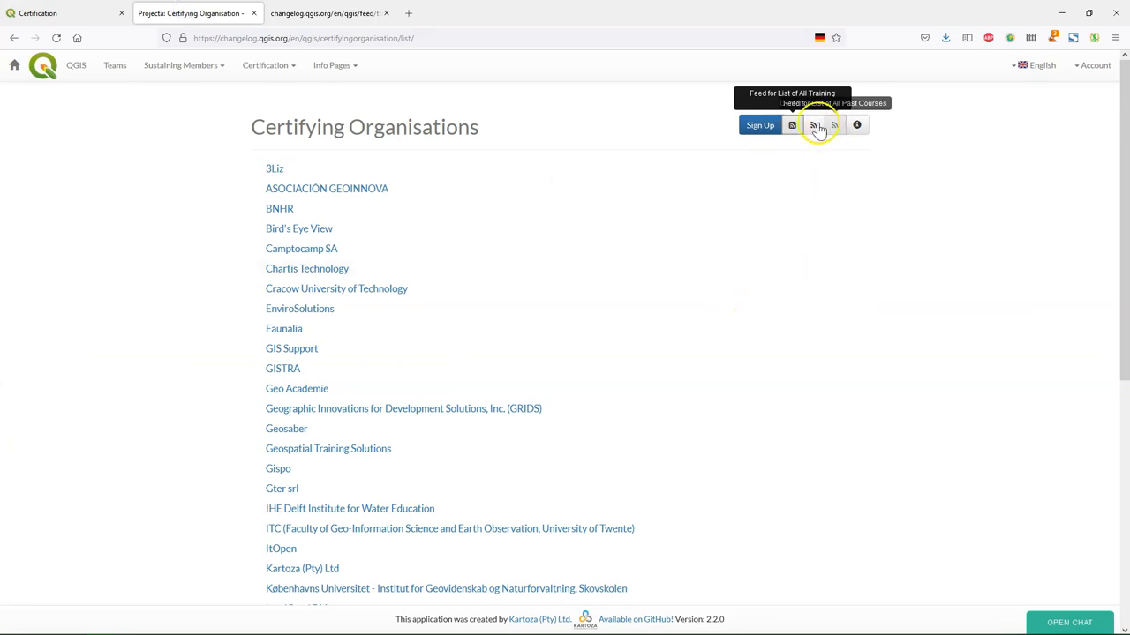
left_click(814, 124)
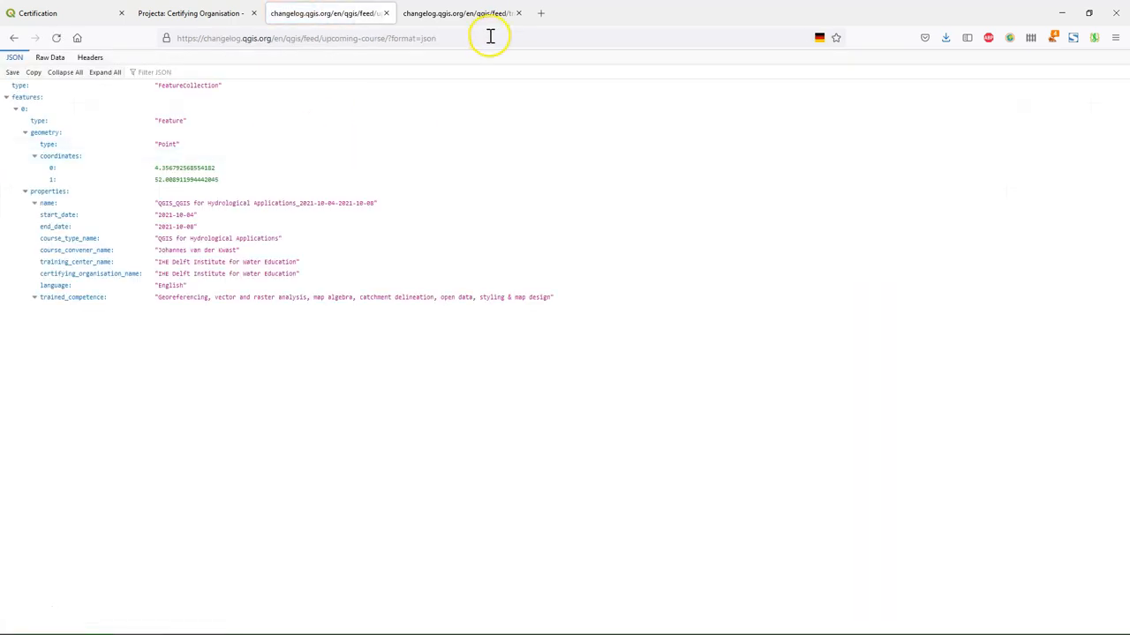
left_click(306, 38)
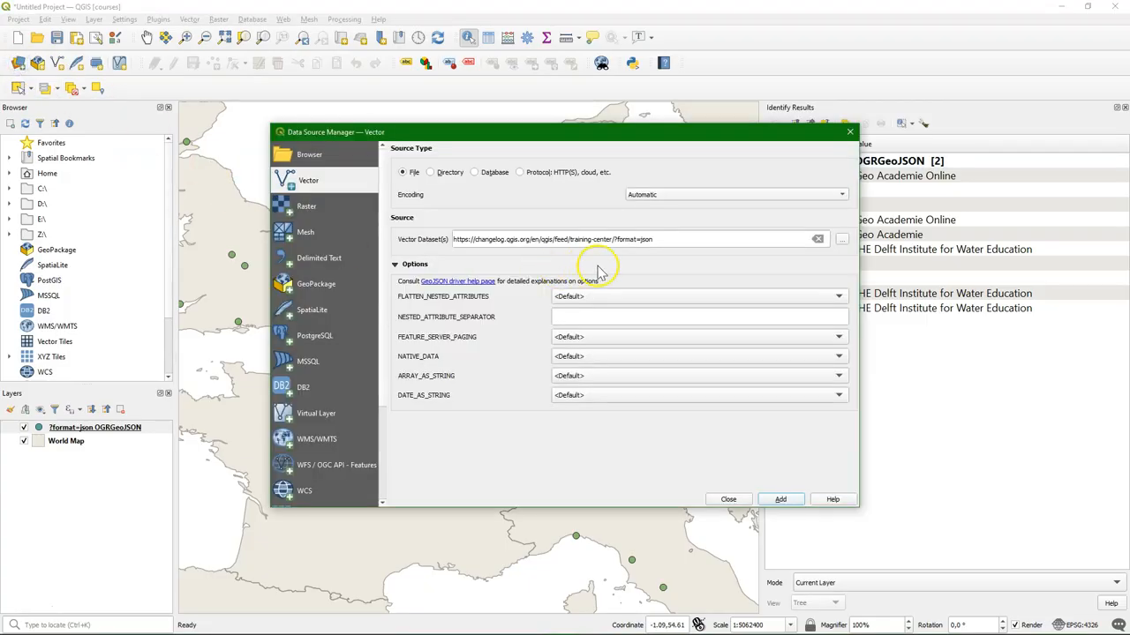
Step: Add the upcoming-course feed URL as a layer and identify the course point near Delft
triple_click(636, 240)
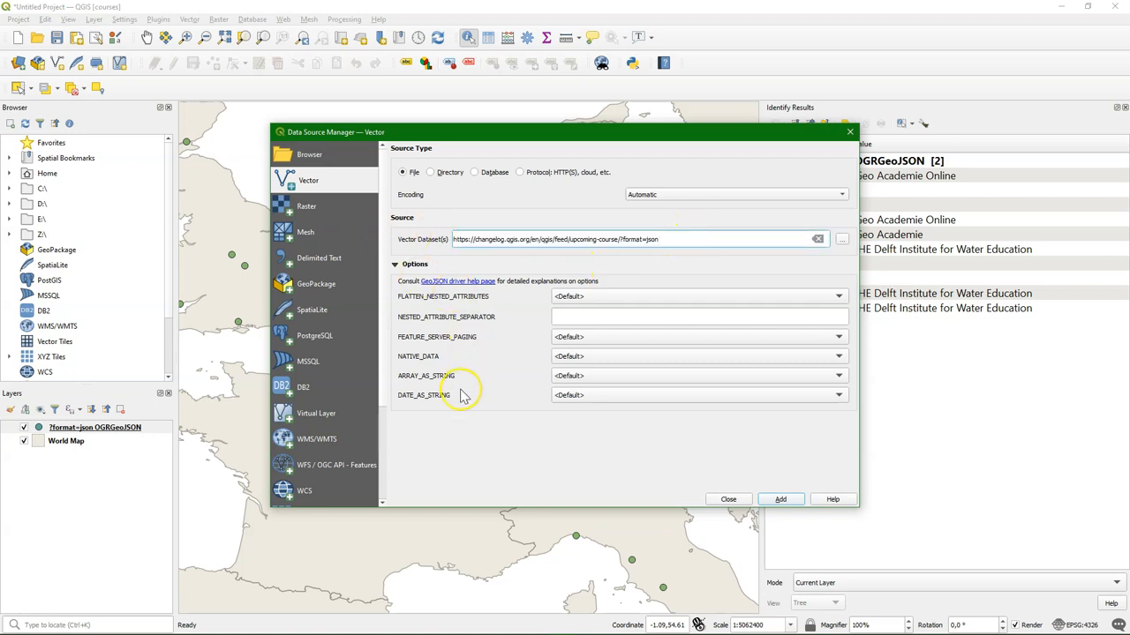
mouse_move(781, 500)
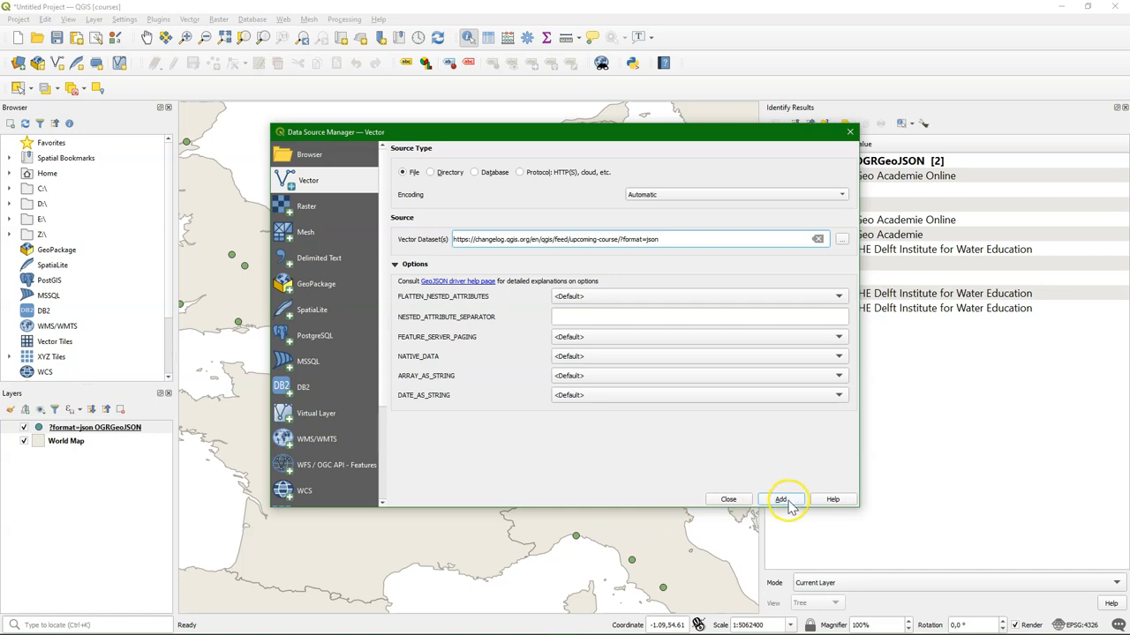
left_click(780, 498)
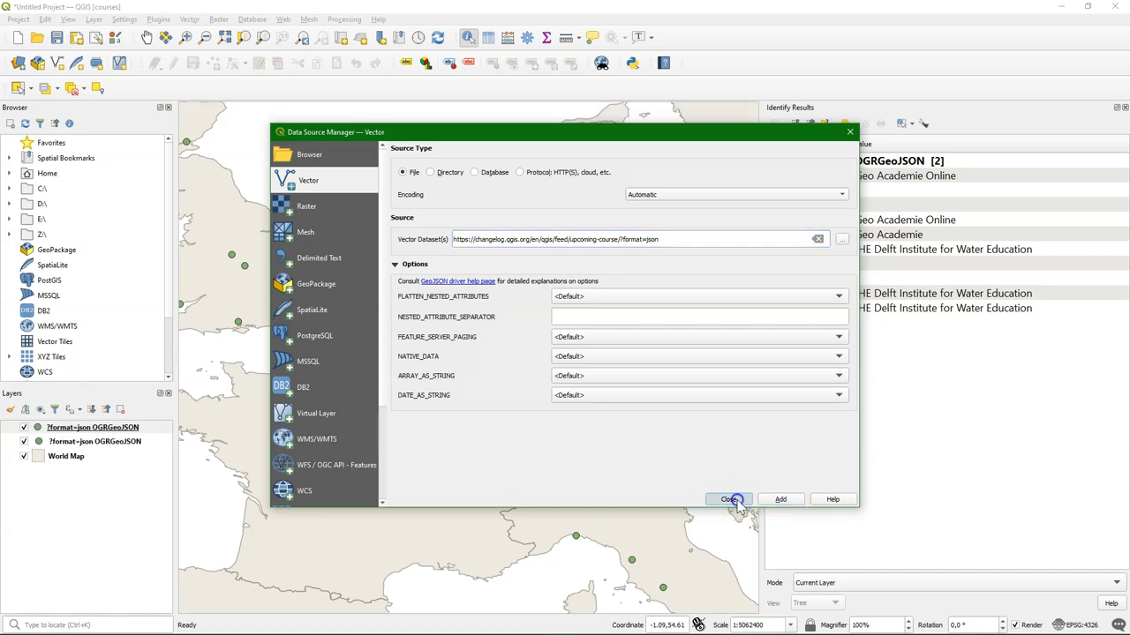
left_click(728, 500)
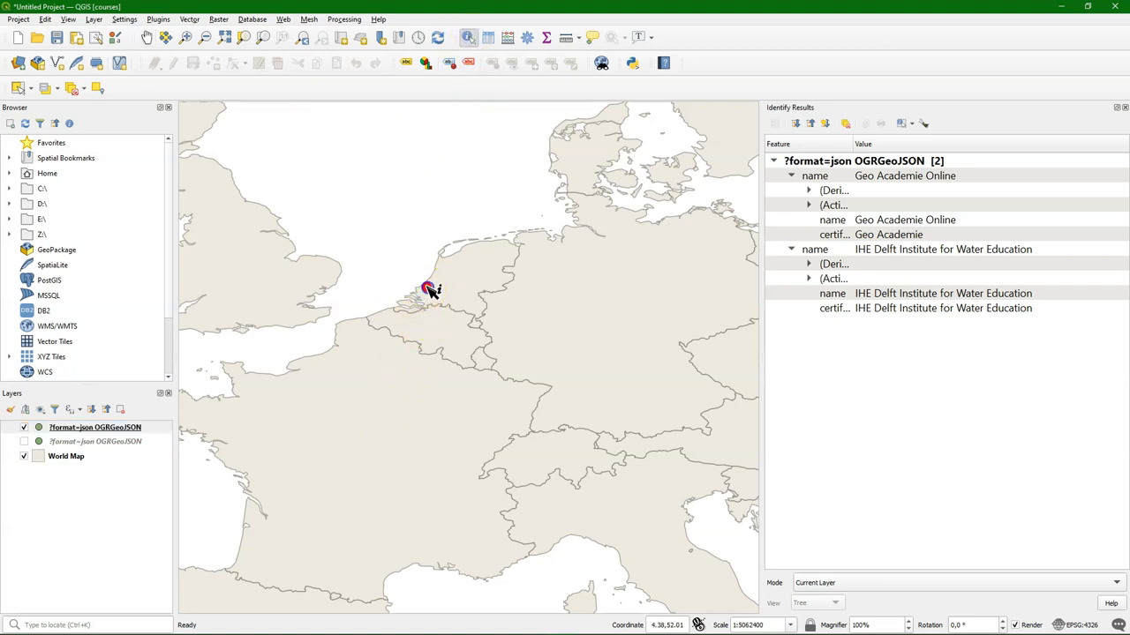
left_click(427, 287)
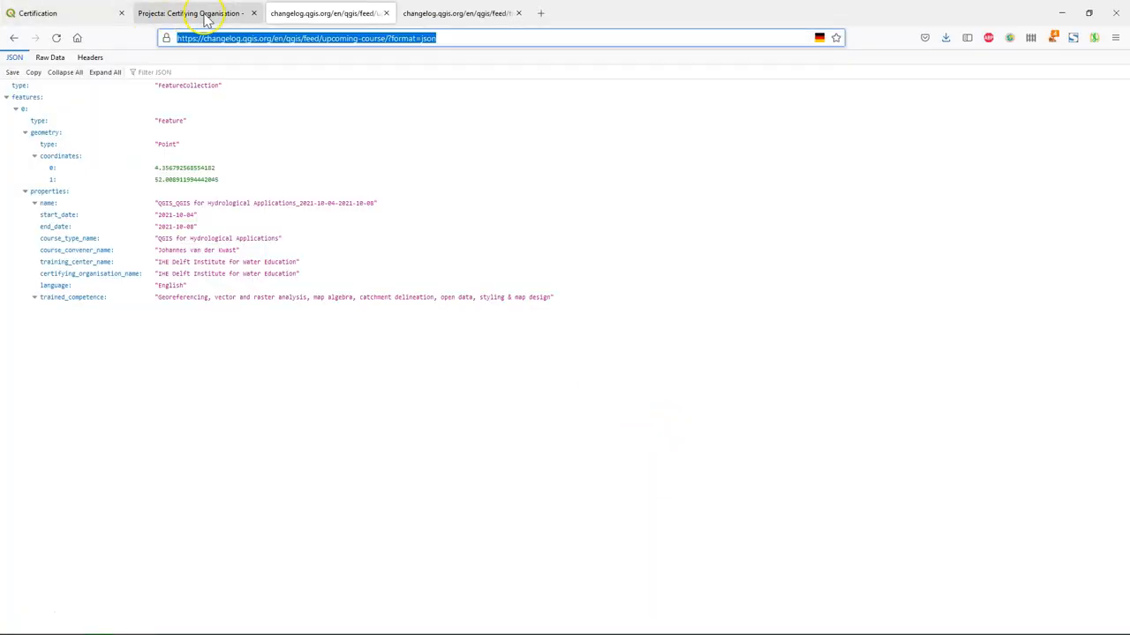
Step: Switch to the Projecta tab and select IHE Delft Institute for Water Education
left_click(194, 13)
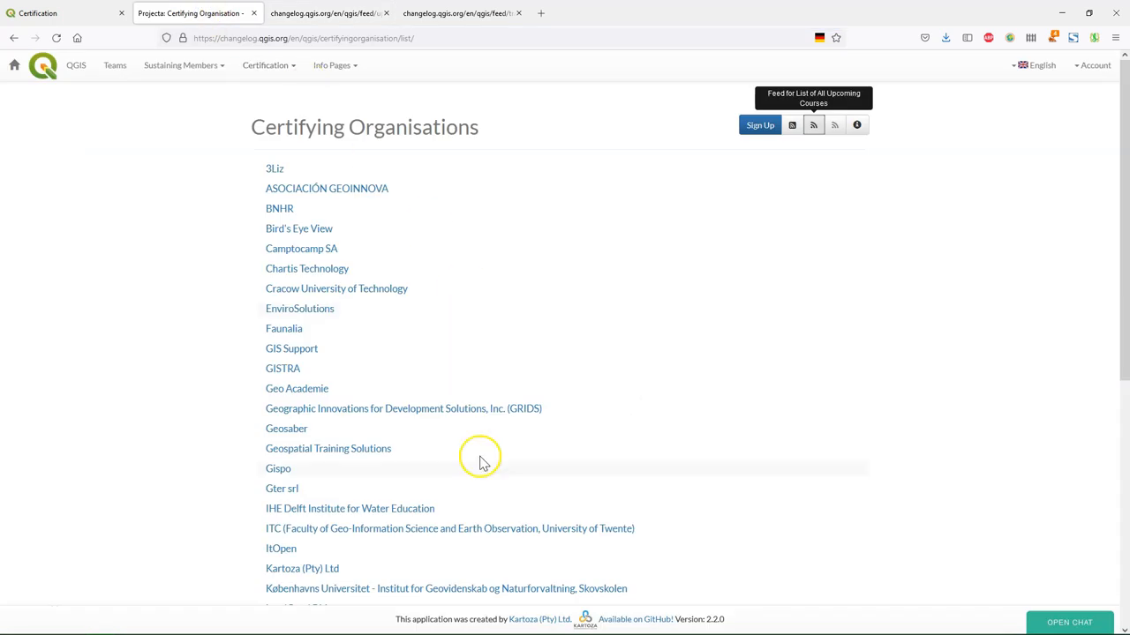
left_click(350, 508)
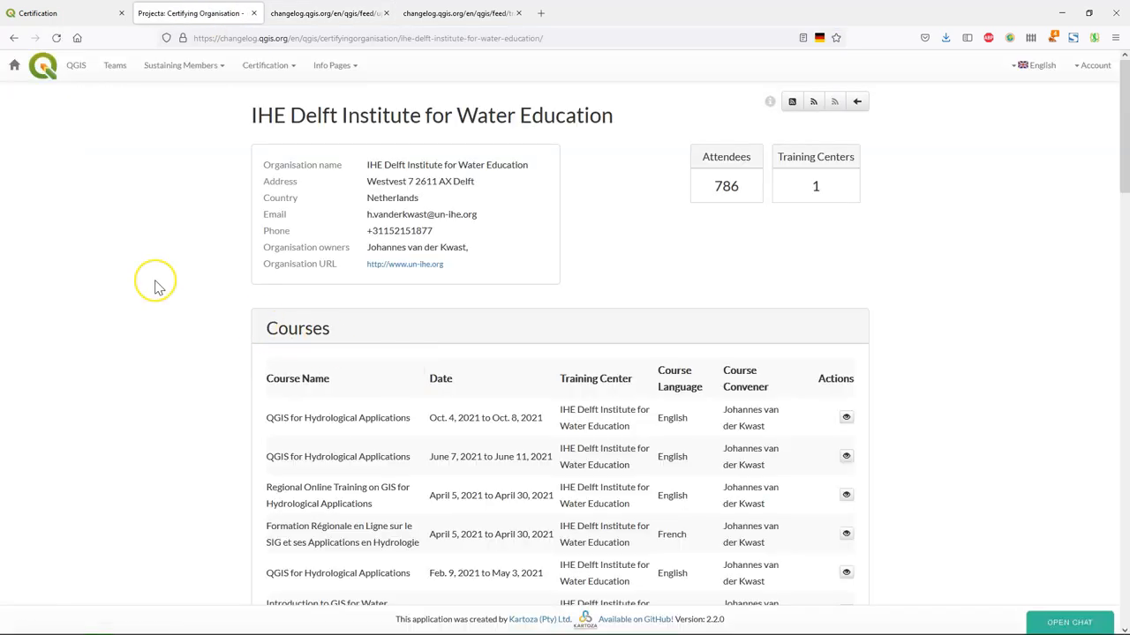
mouse_move(159, 287)
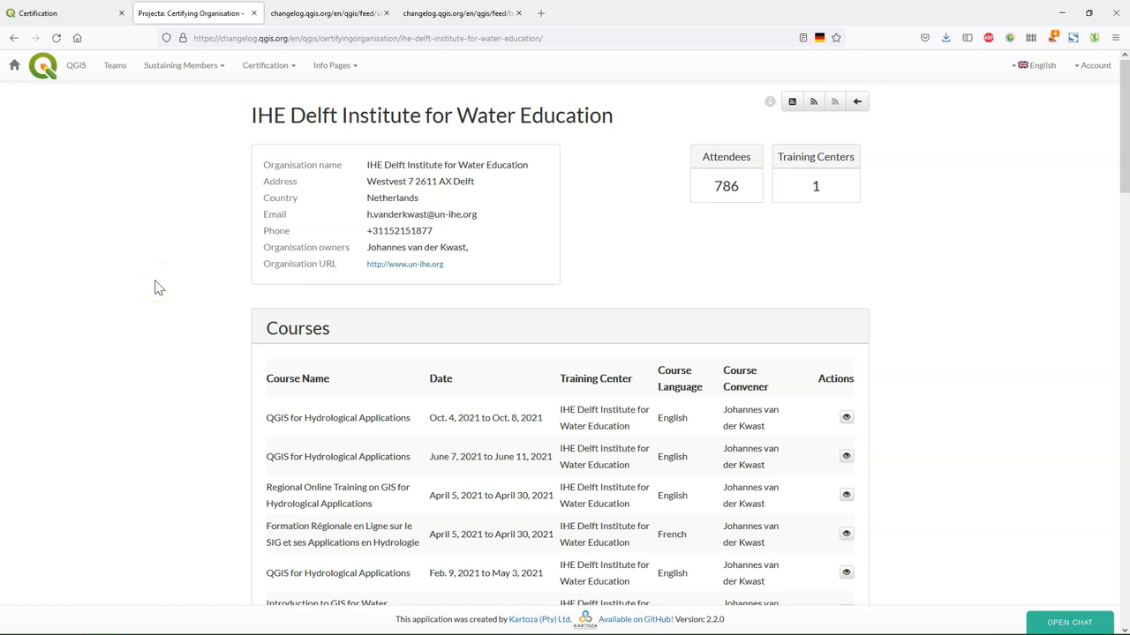